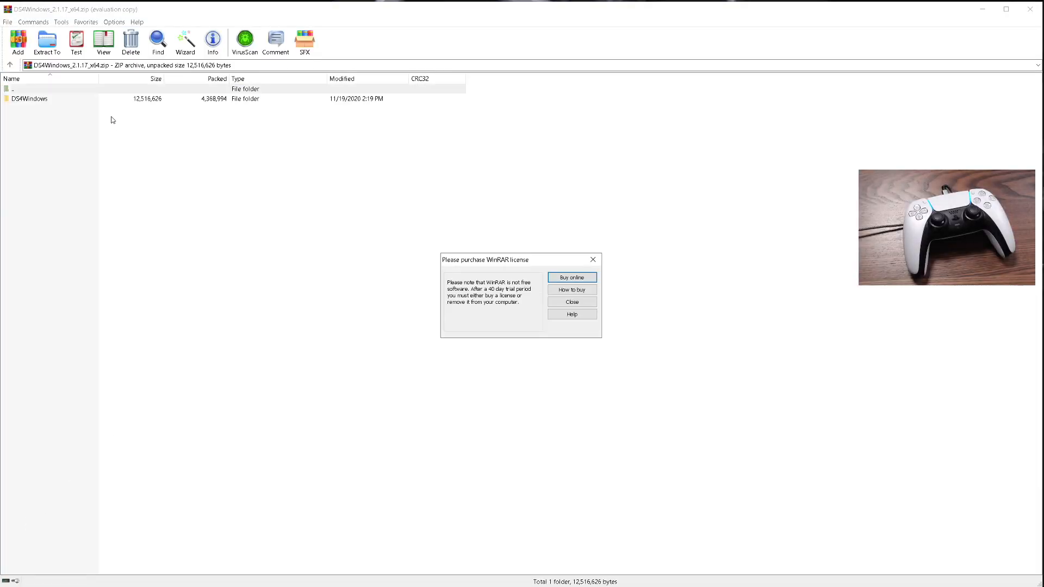
Dismiss the WinRAR reminder and extract the DS4Windows folder to a C:\ destination
left_click(570, 301)
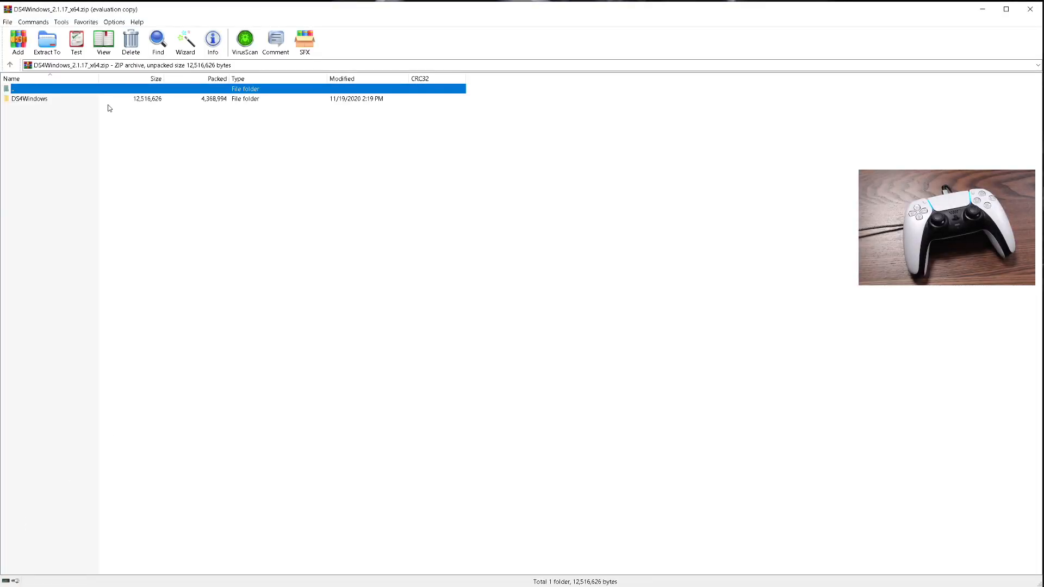
left_click(30, 98)
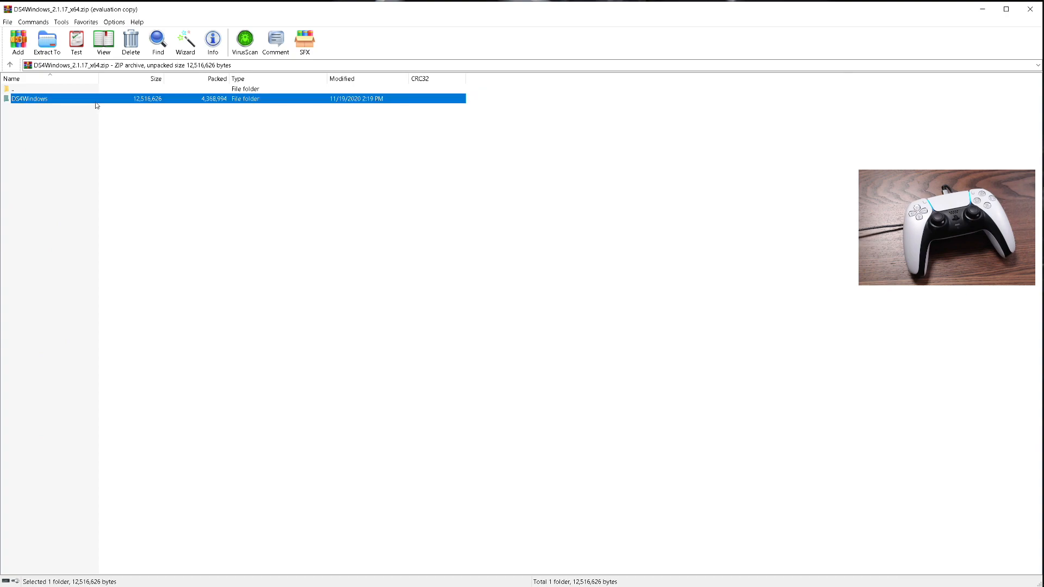
left_click(46, 42)
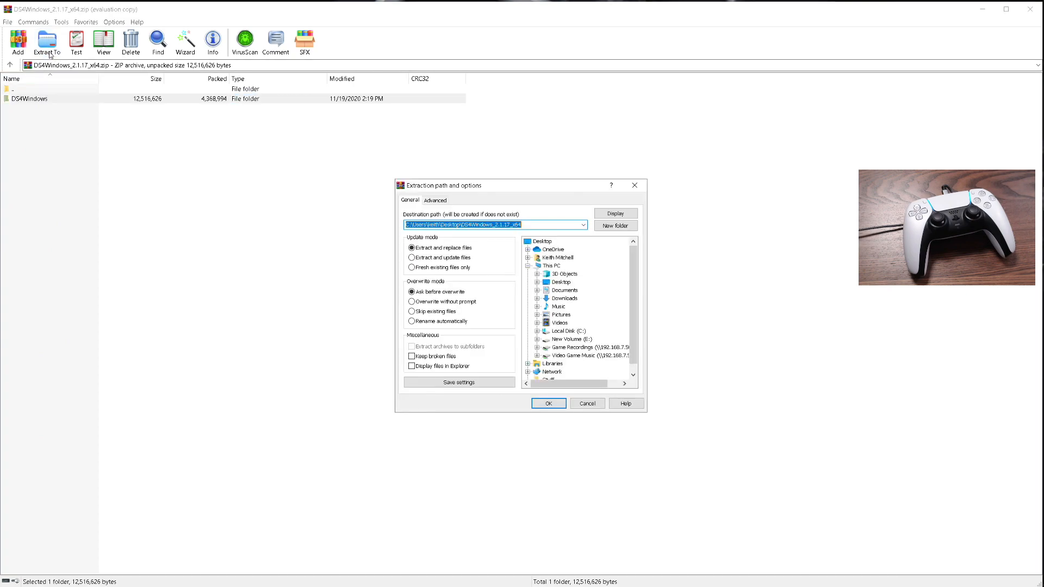
type("c")
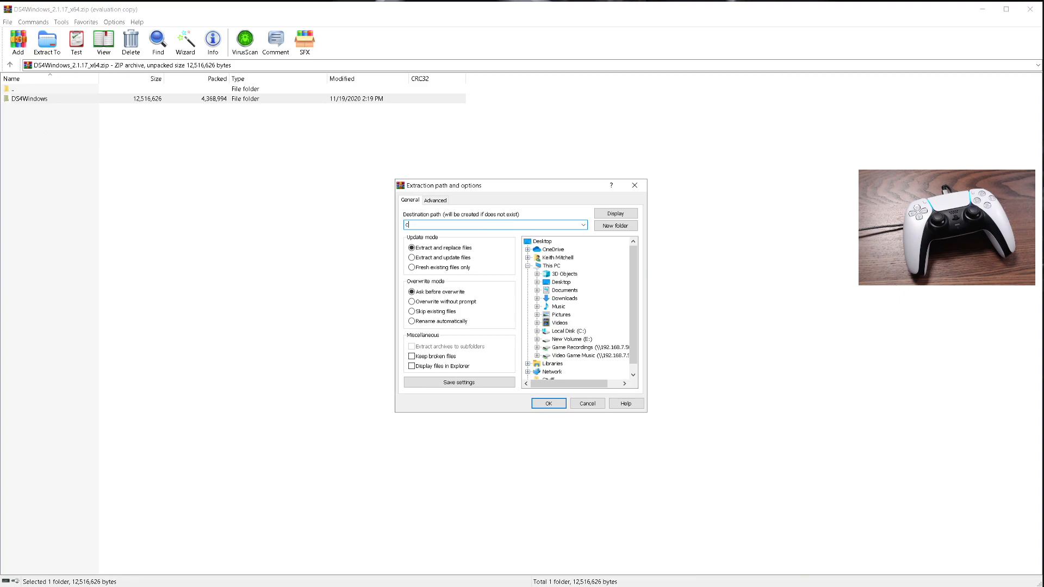
type(":\\")
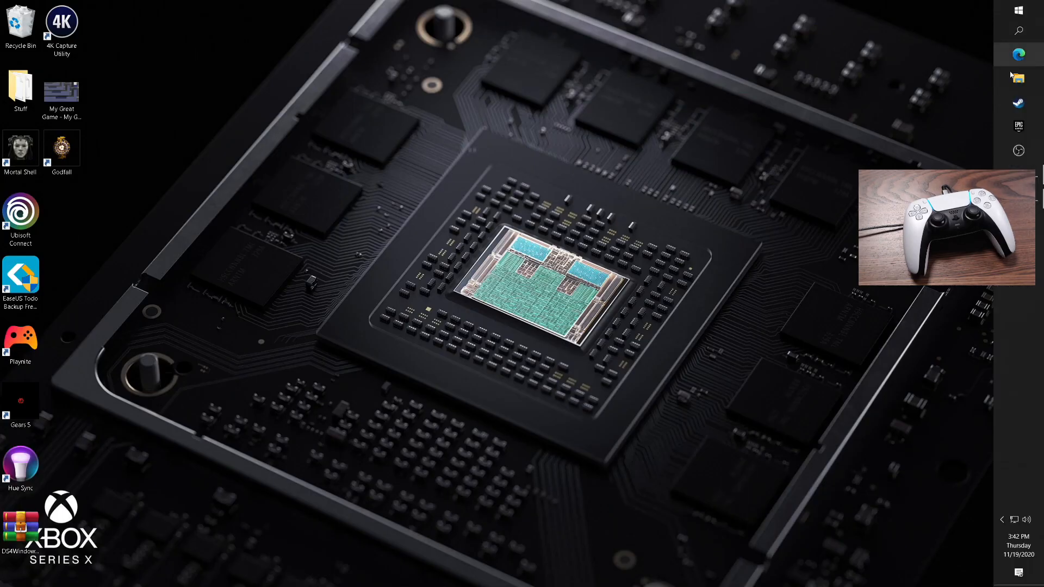
Browse to C:\temp\DS4Windows in File Explorer and launch DS4Windows.exe
left_click(1018, 78)
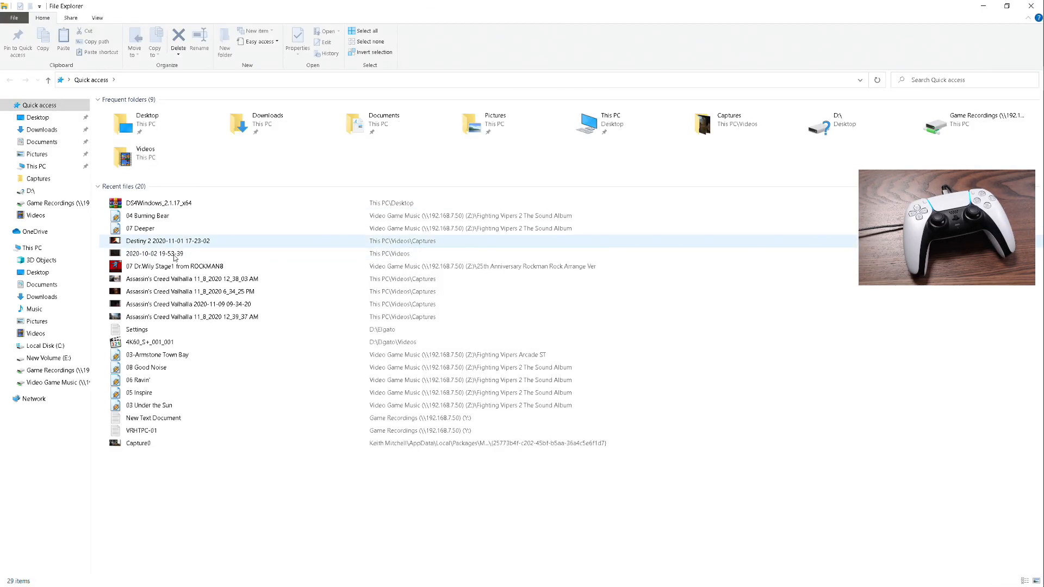
left_click(44, 345)
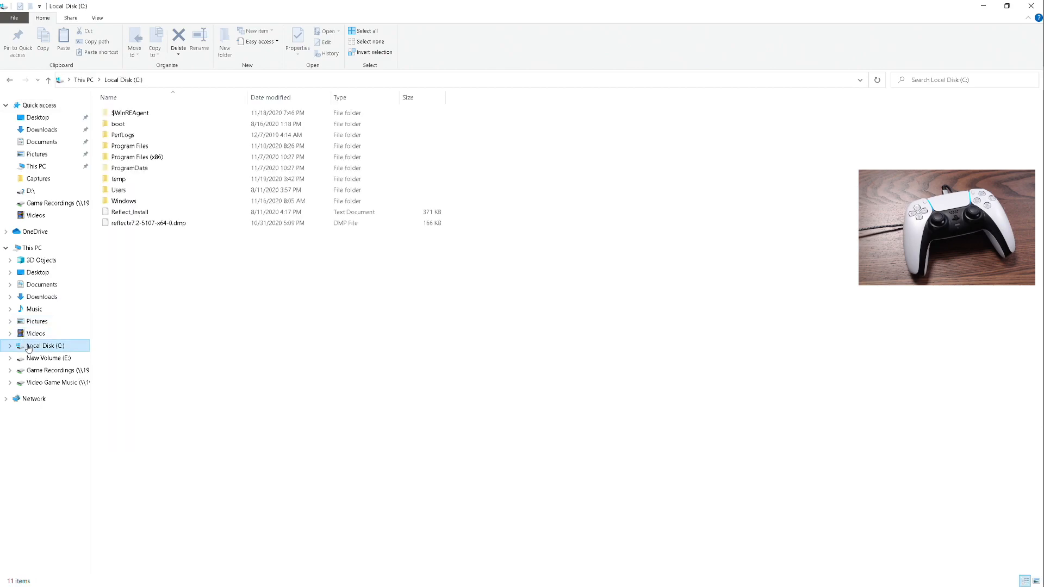
mouse_move(119, 179)
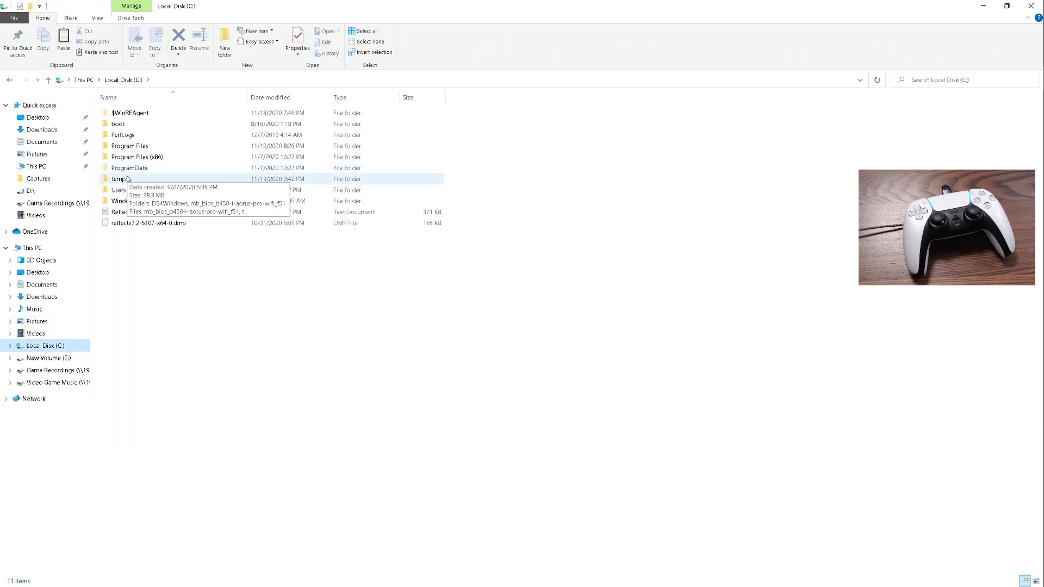
double_click(119, 178)
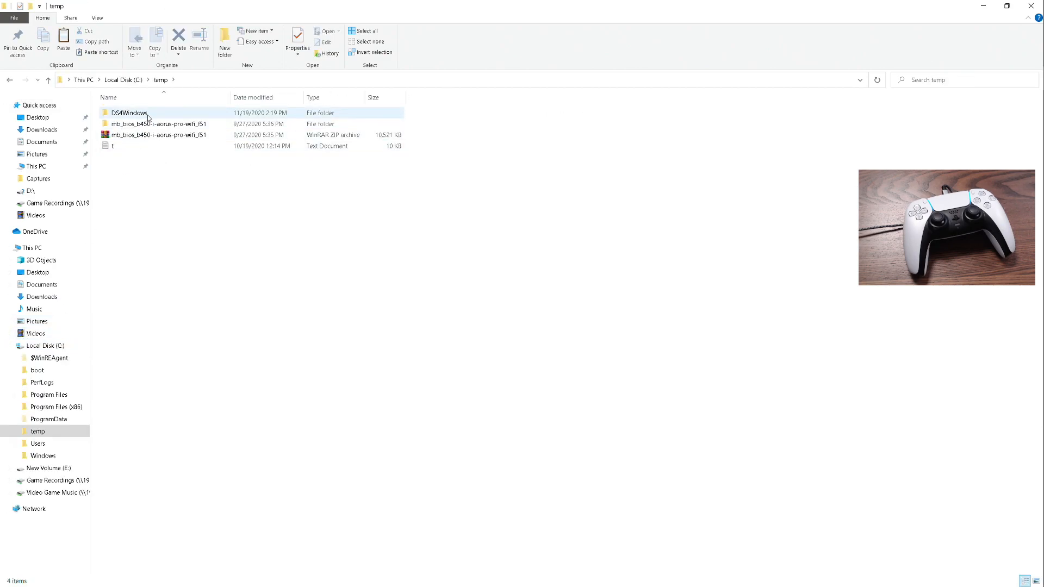
double_click(127, 113)
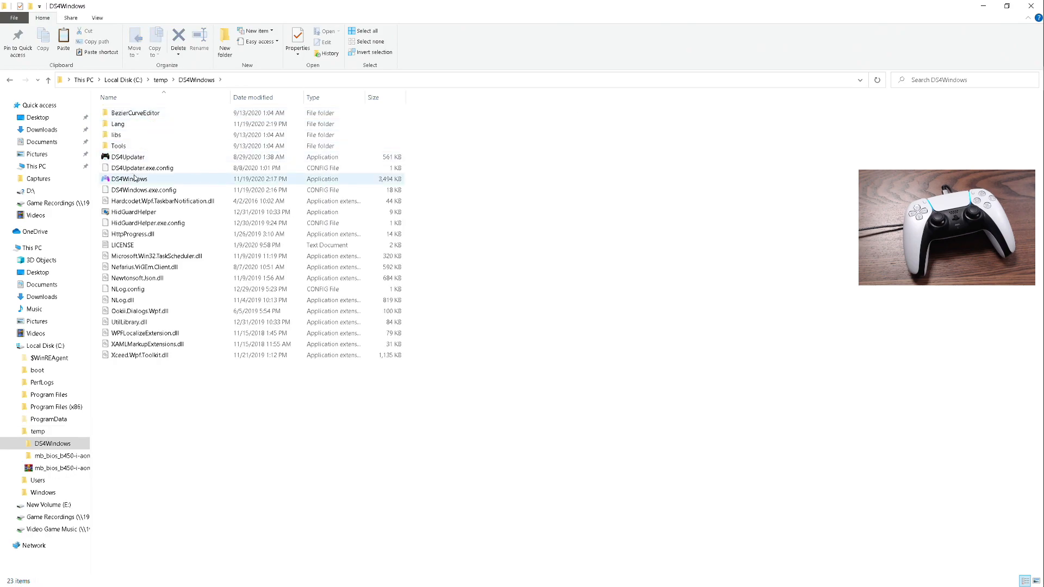
double_click(128, 178)
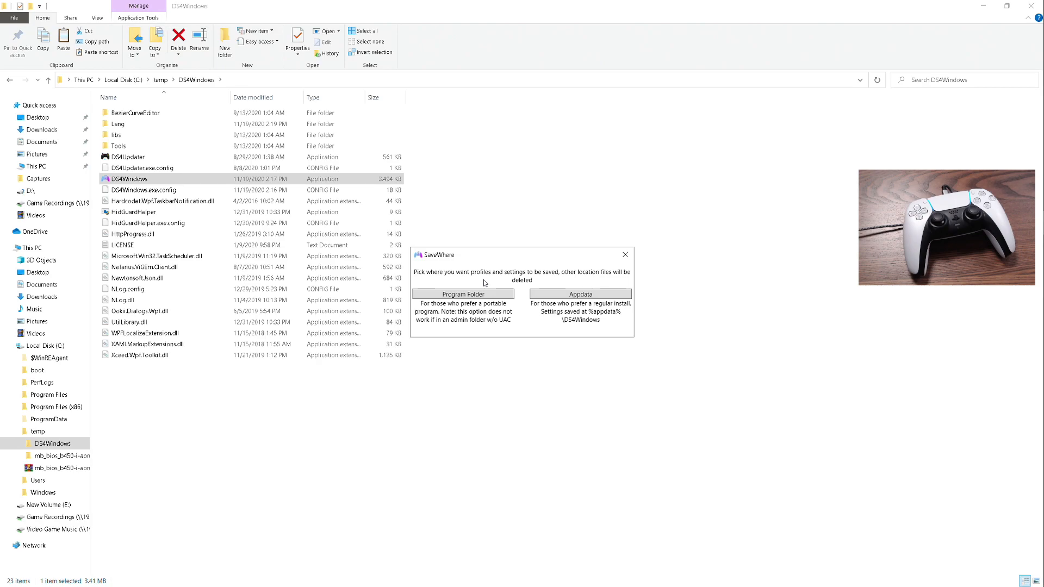
mouse_move(518, 294)
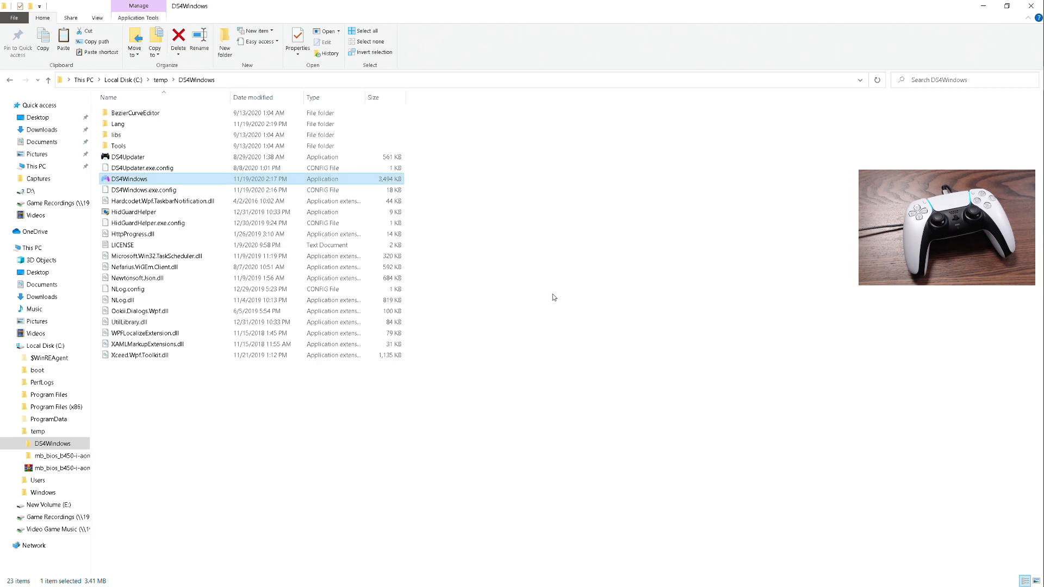
Relaunch DS4Windows and run the ViGEmBus driver setup wizard through to Finish
double_click(127, 179)
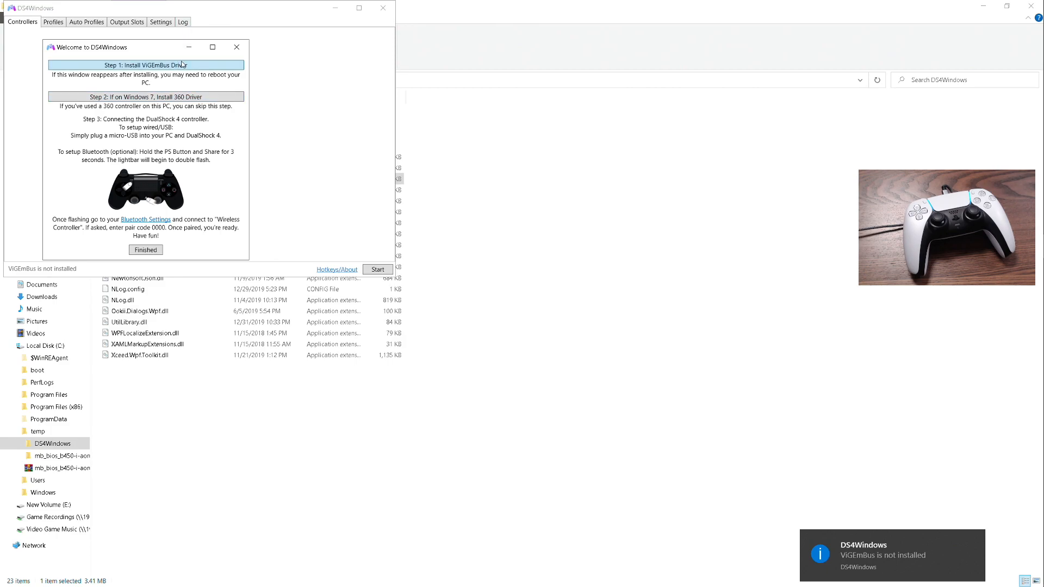
left_click(145, 65)
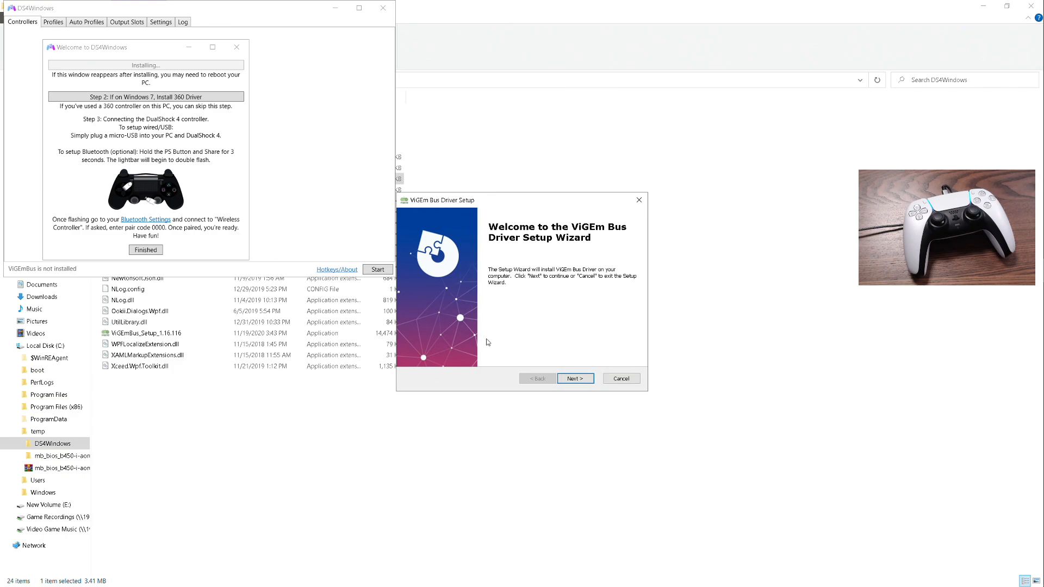
left_click(574, 379)
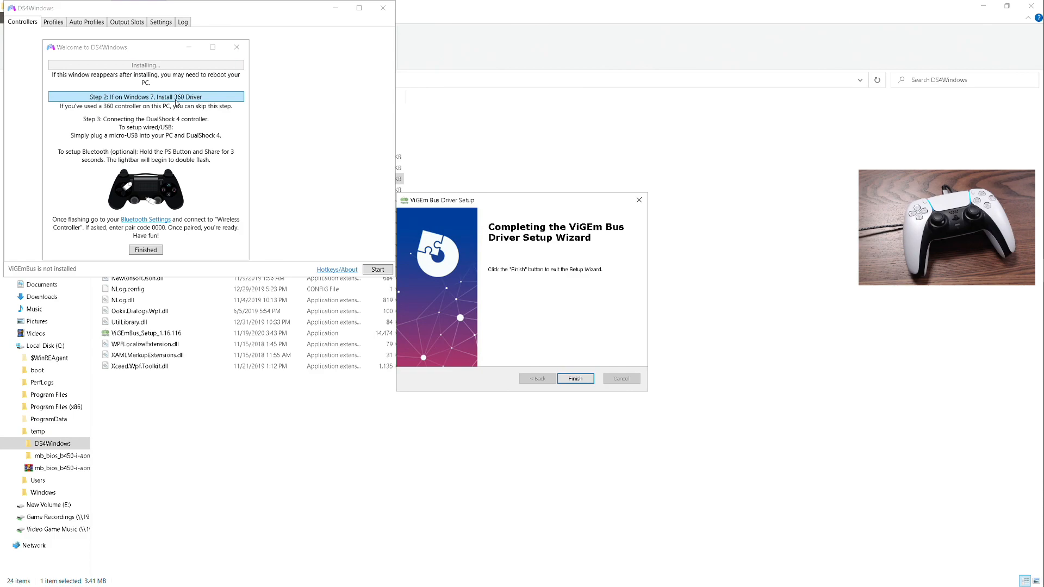
mouse_move(252, 200)
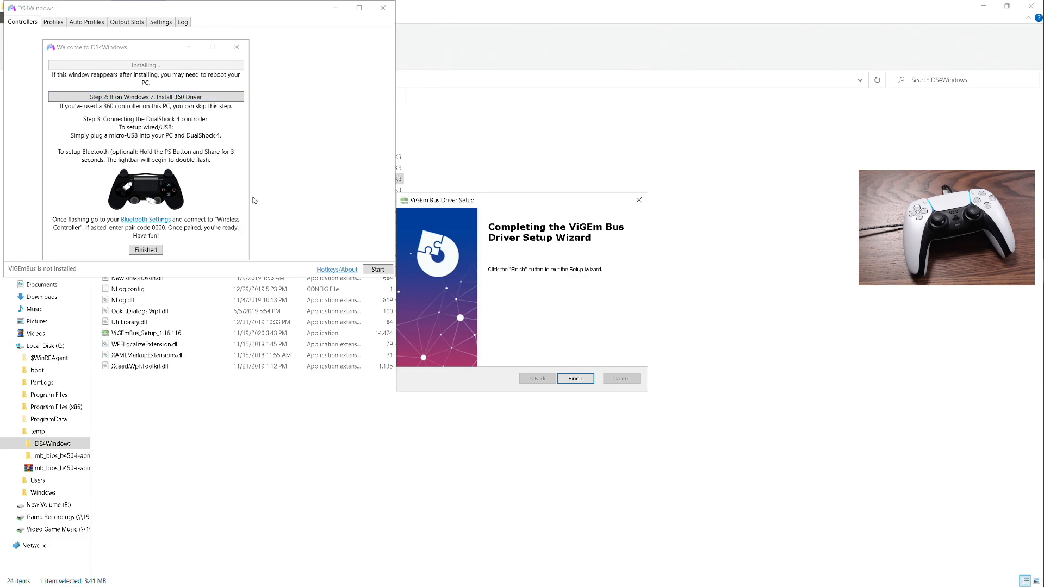
mouse_move(575, 378)
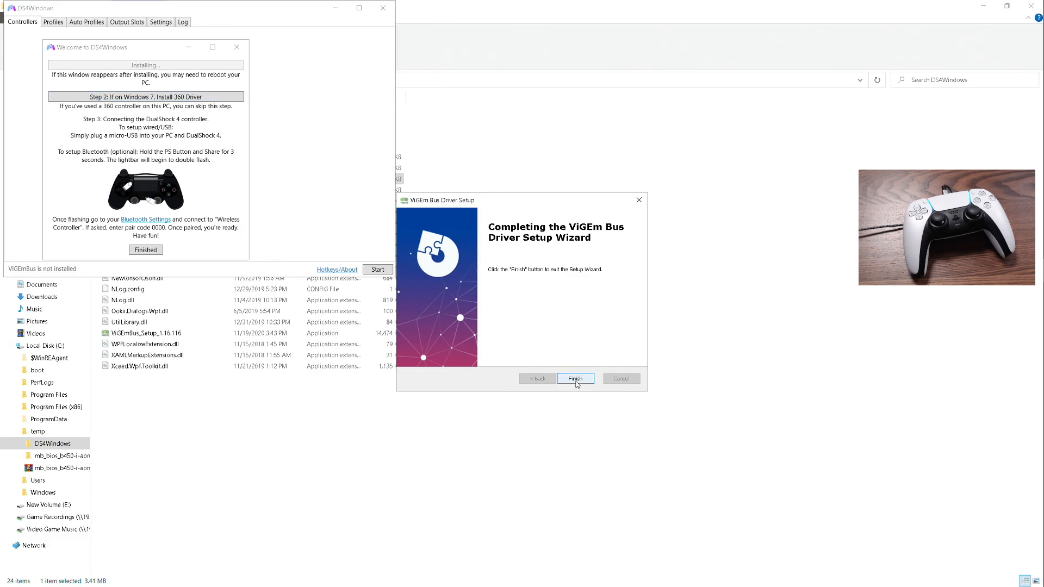
left_click(575, 378)
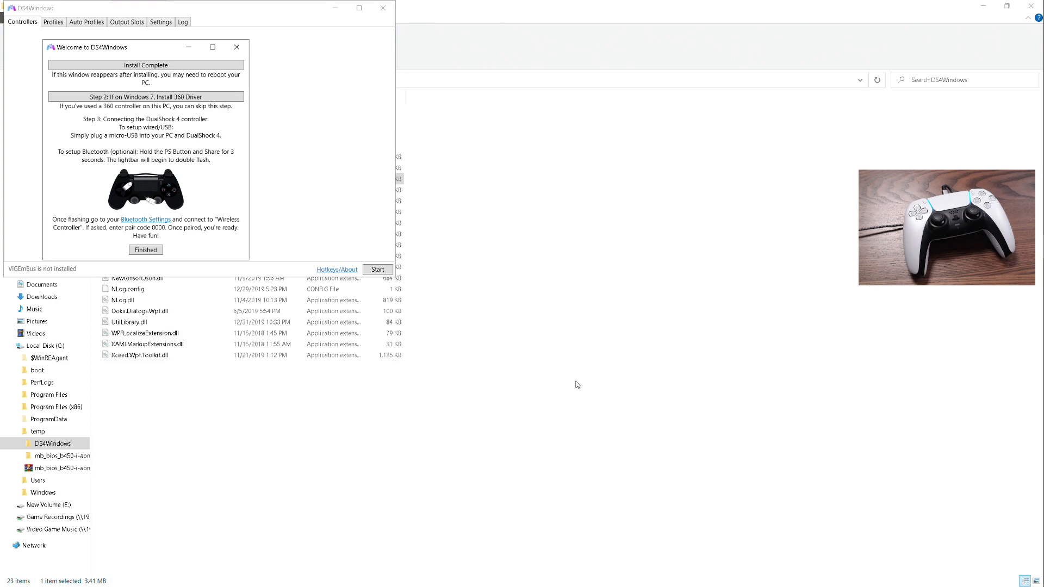
mouse_move(172, 235)
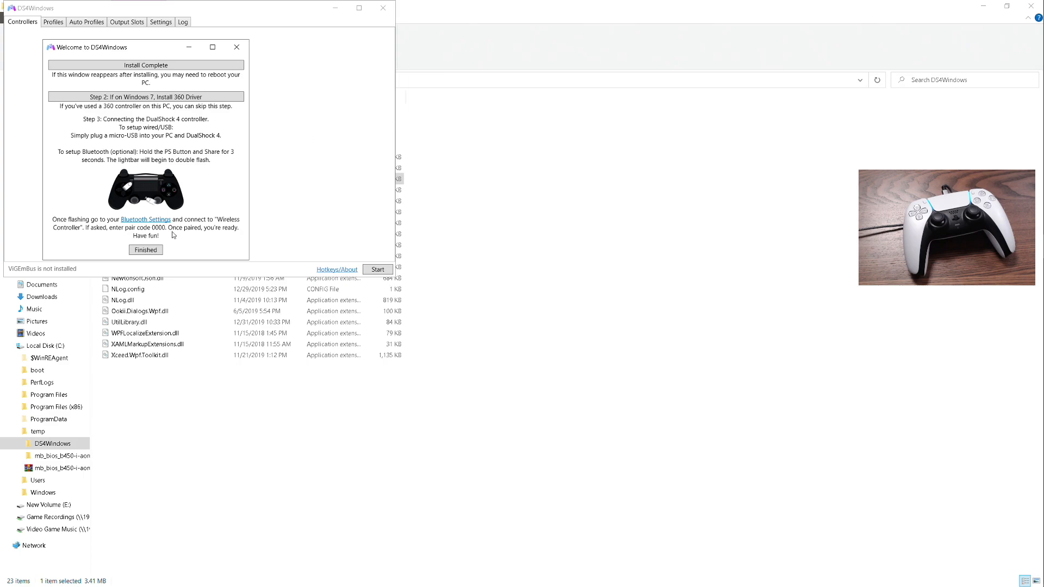
Dismiss the Welcome window and maximize the DS4Windows main window
left_click(145, 250)
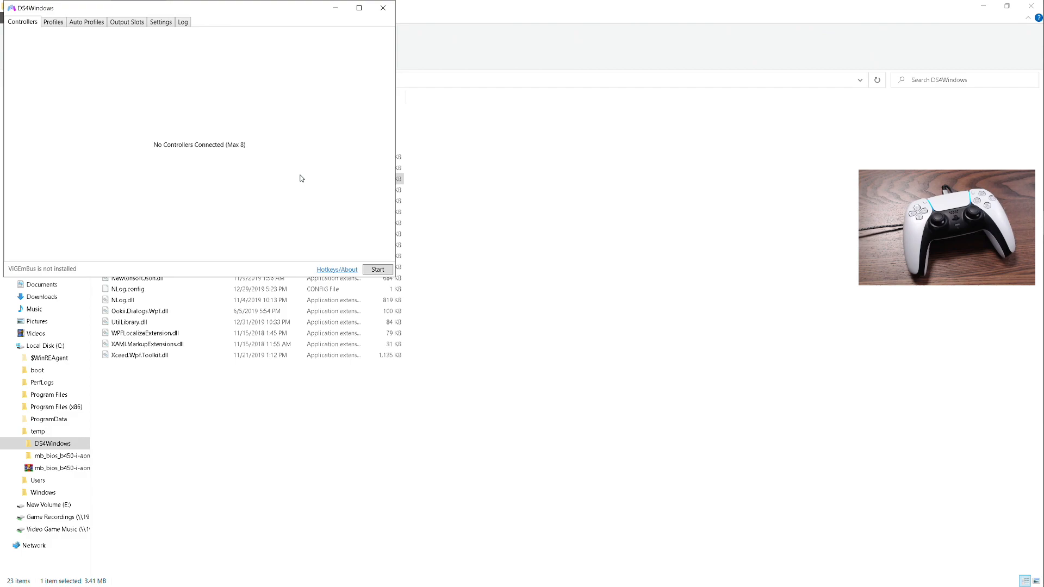
mouse_move(362, 33)
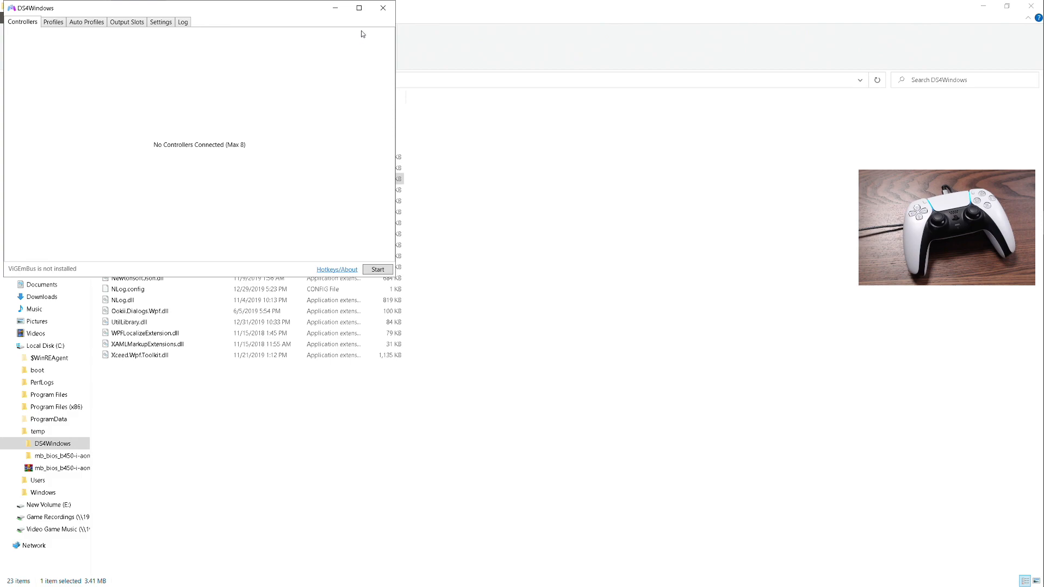
left_click(358, 7)
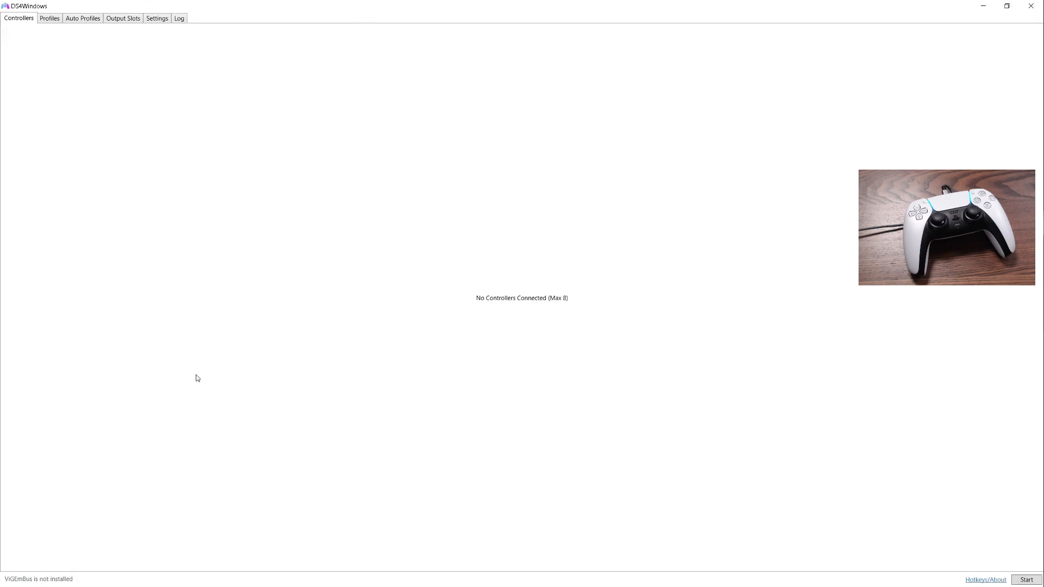
mouse_move(41, 580)
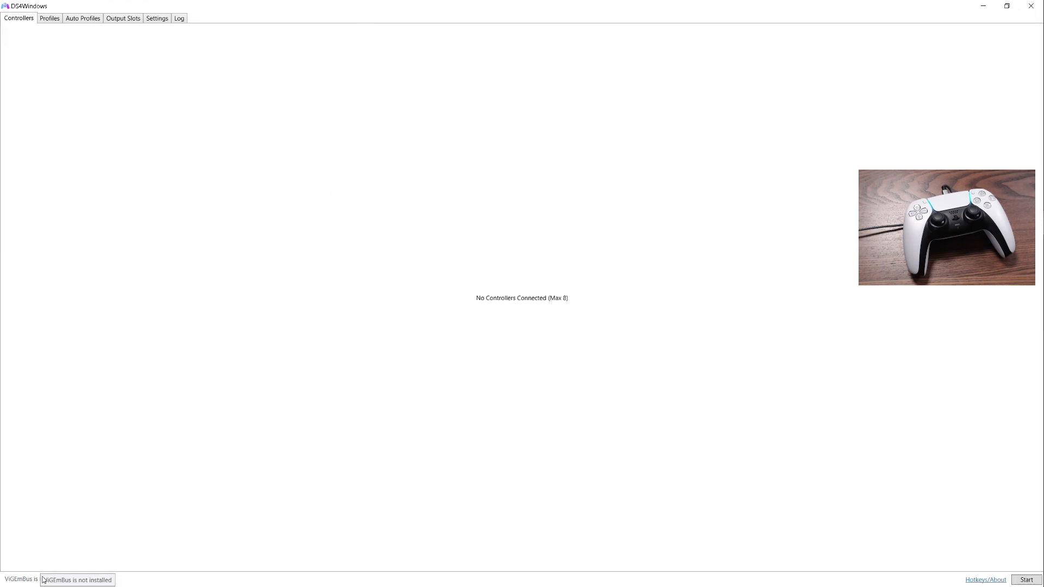
mouse_move(870, 581)
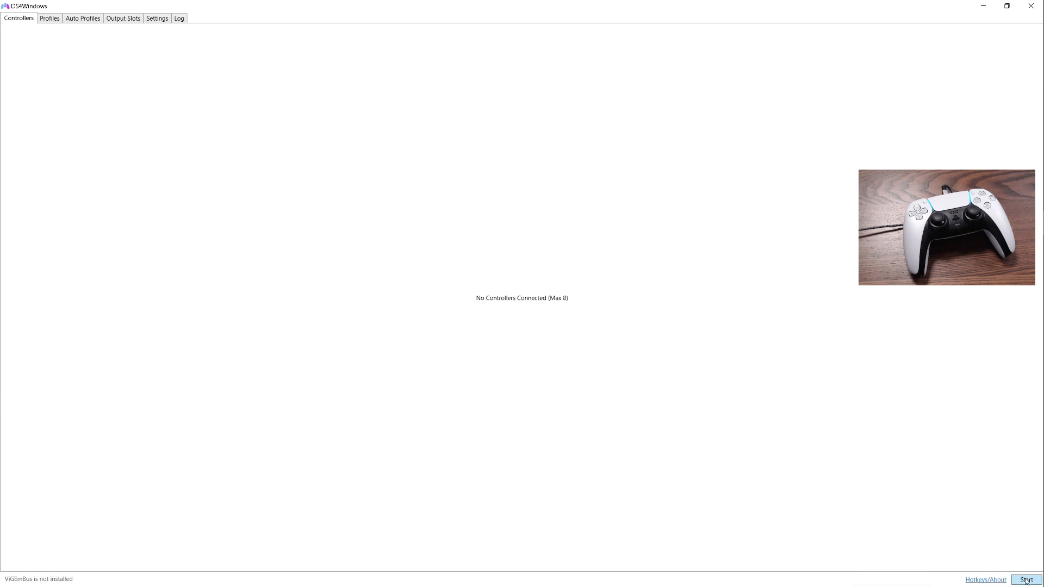
left_click(1026, 580)
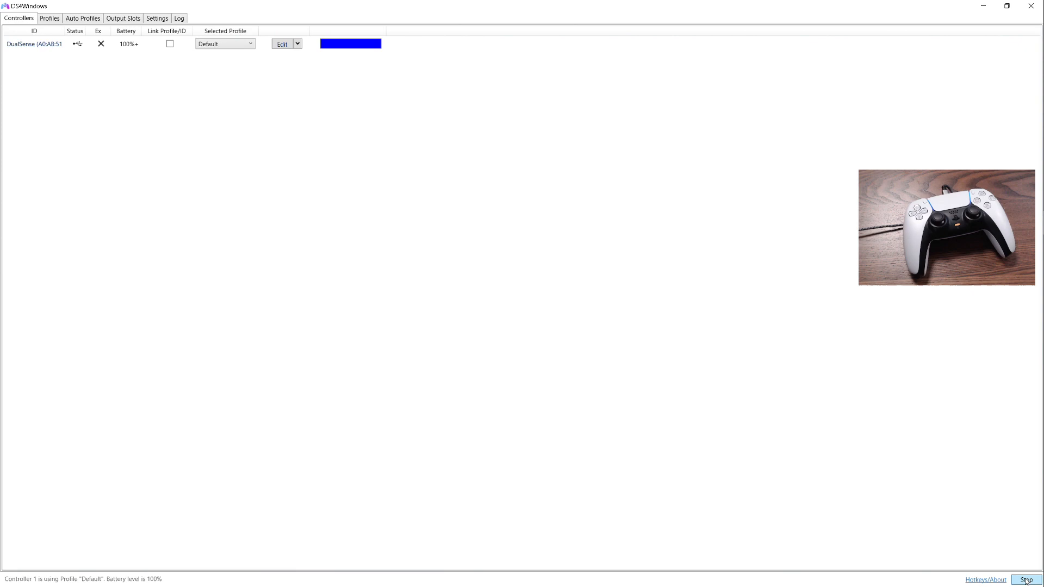
left_click(1026, 580)
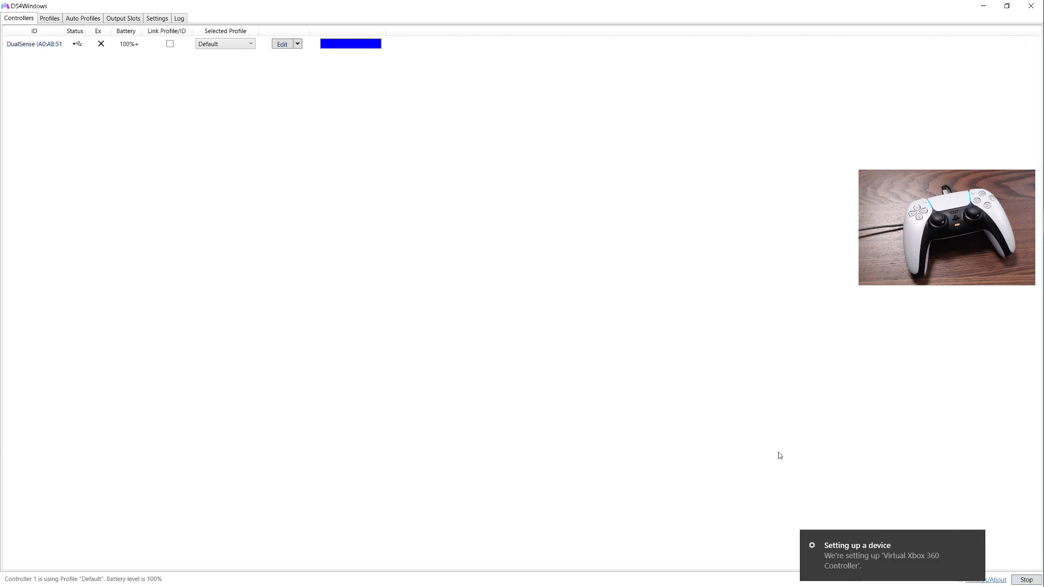
mouse_move(886, 556)
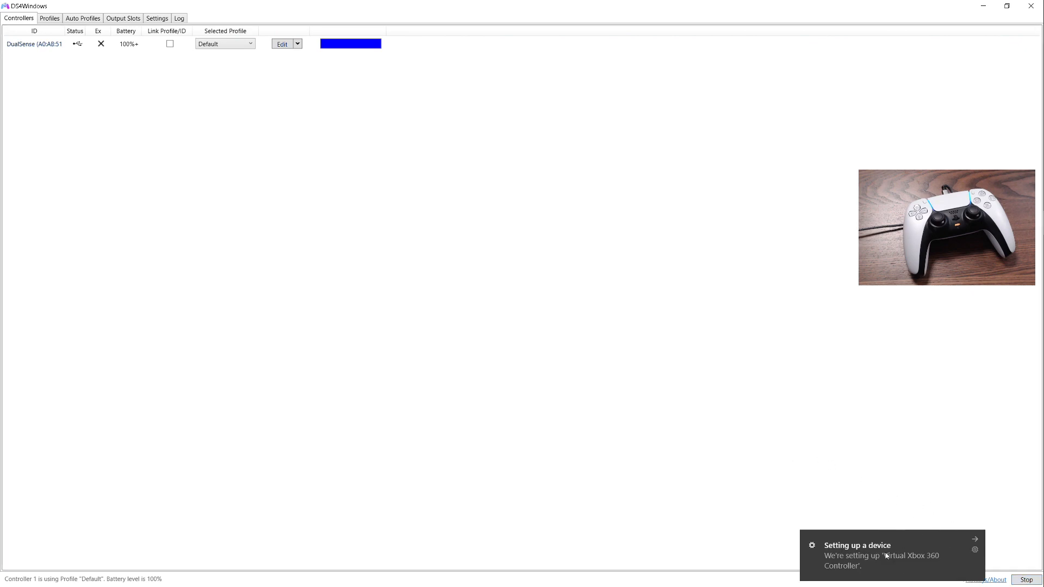
mouse_move(651, 464)
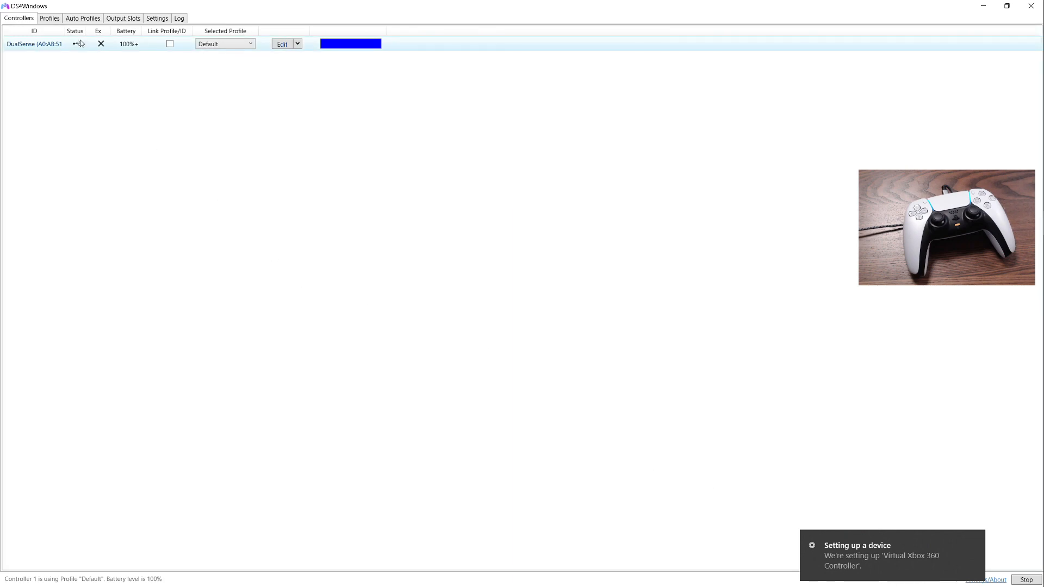
mouse_move(76, 44)
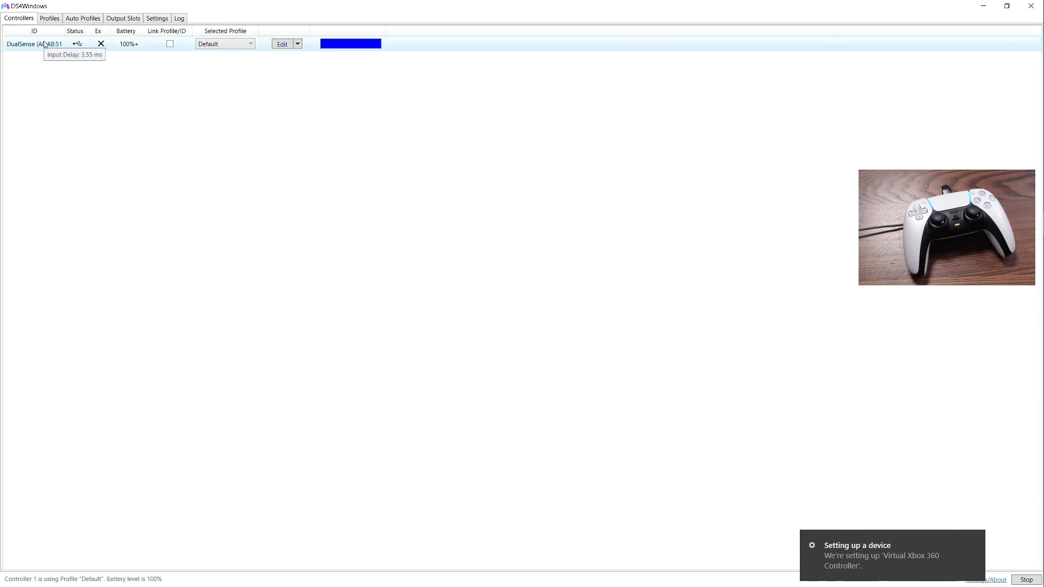
mouse_move(567, 140)
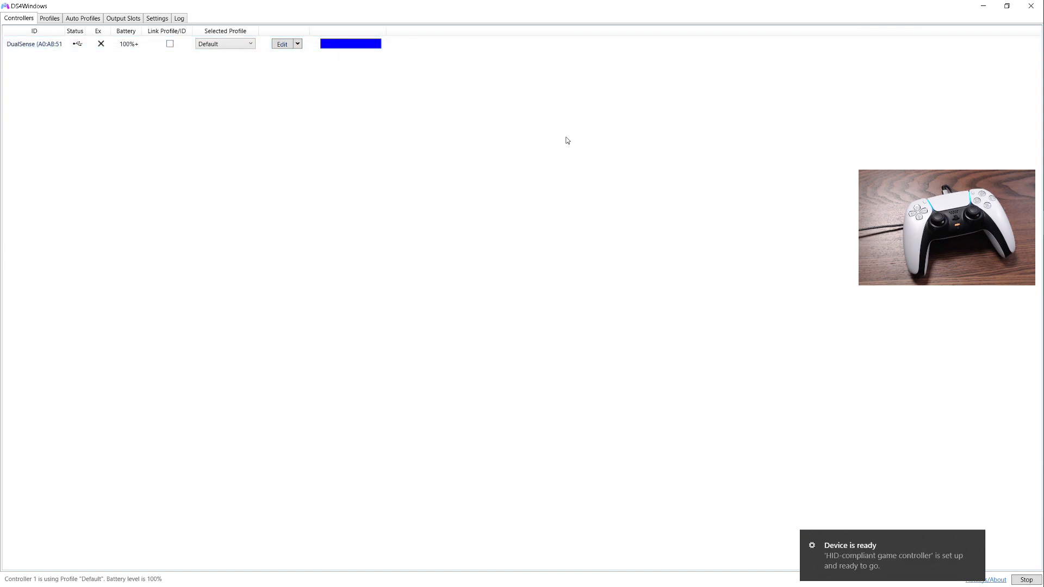
mouse_move(830, 210)
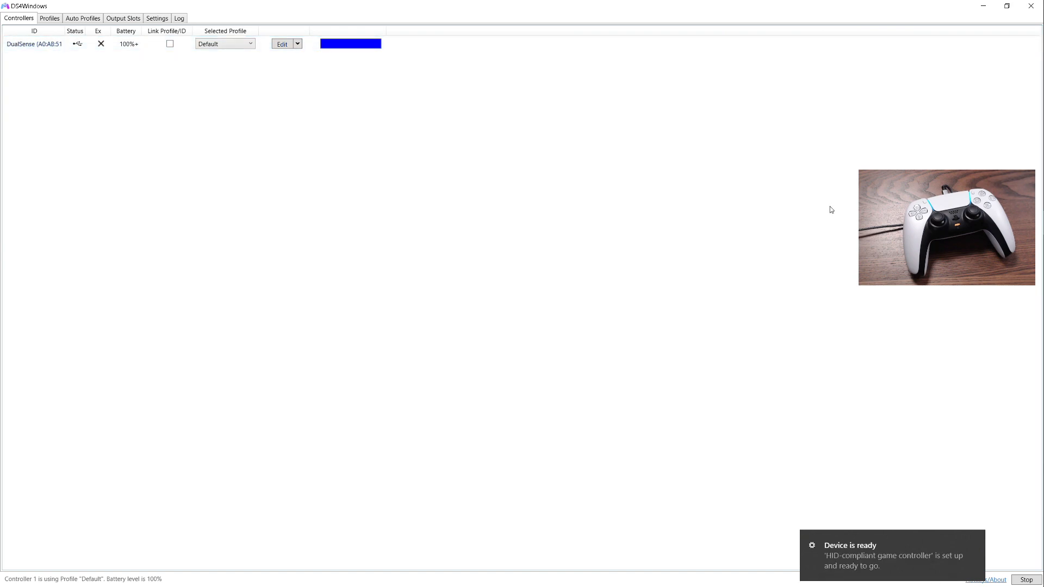
mouse_move(873, 354)
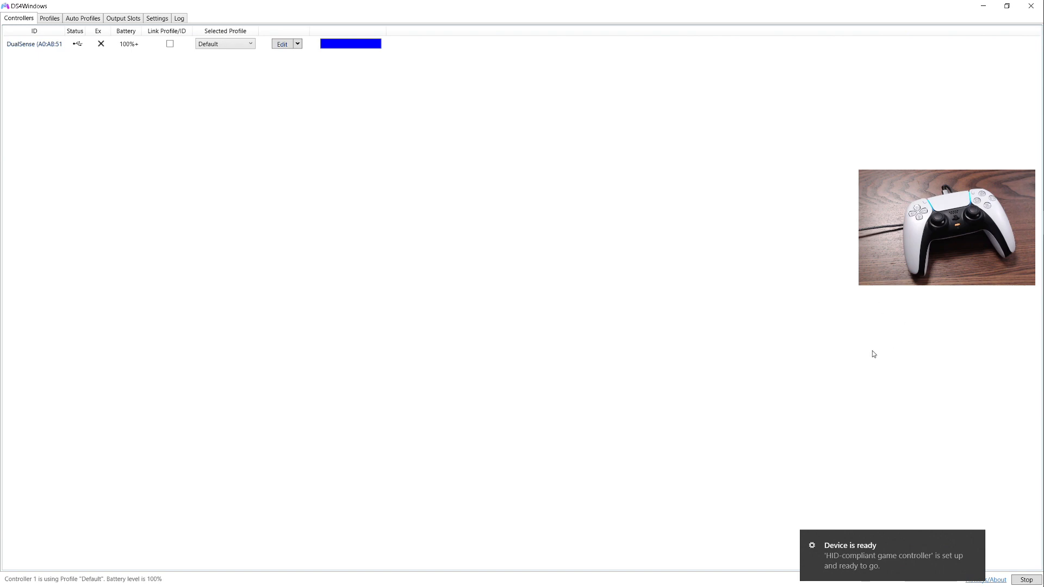
mouse_move(448, 139)
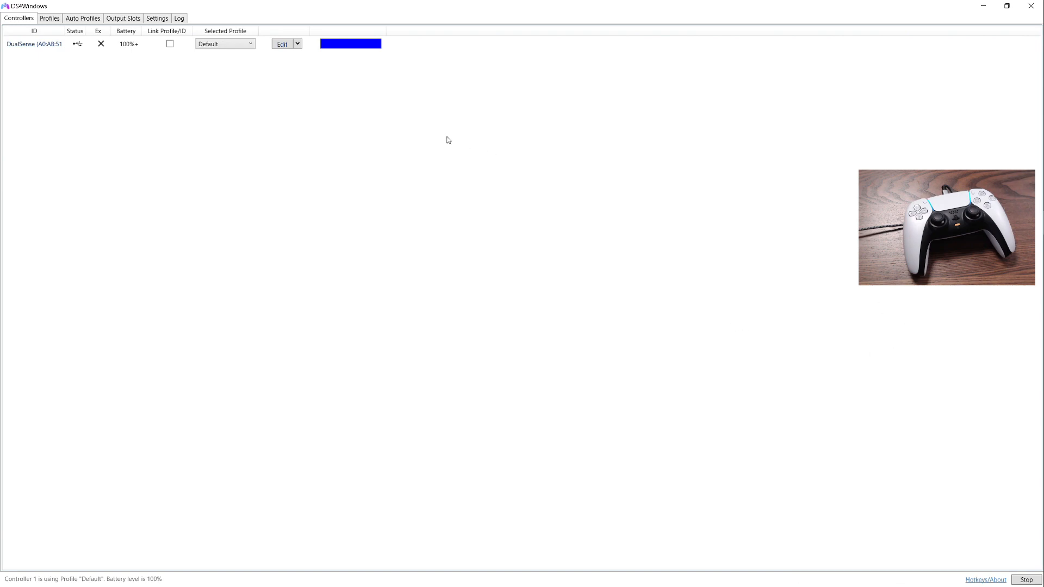
Choose a custom lightbar colour, trying green and orange before settling on deep blue
left_click(349, 44)
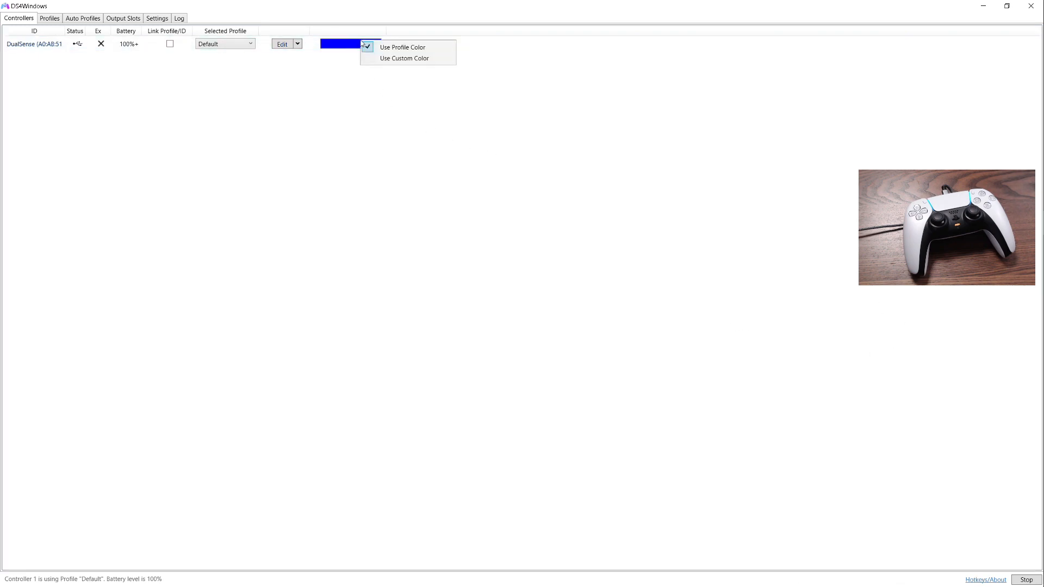
left_click(404, 58)
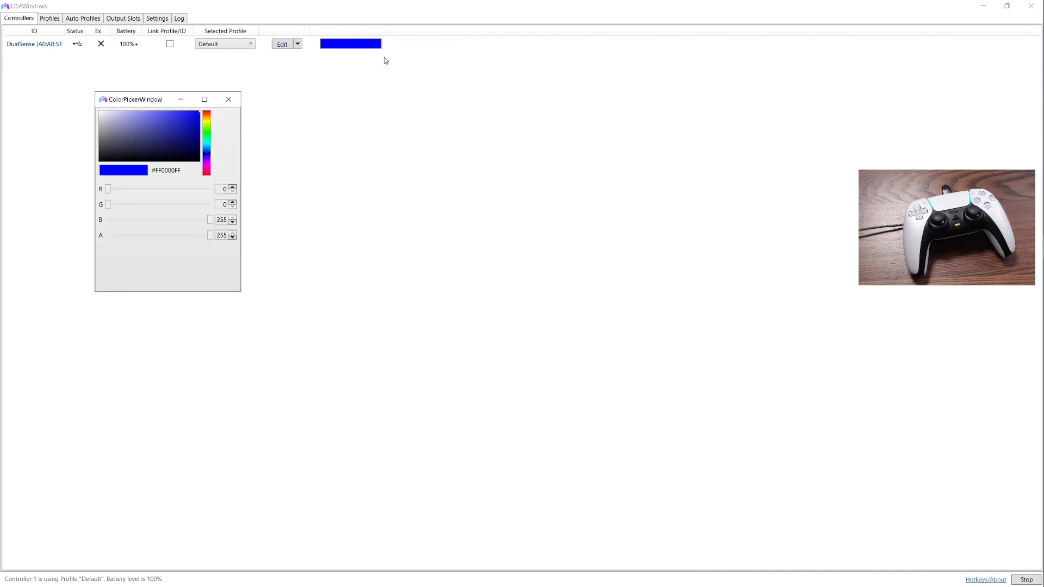
left_click(207, 140)
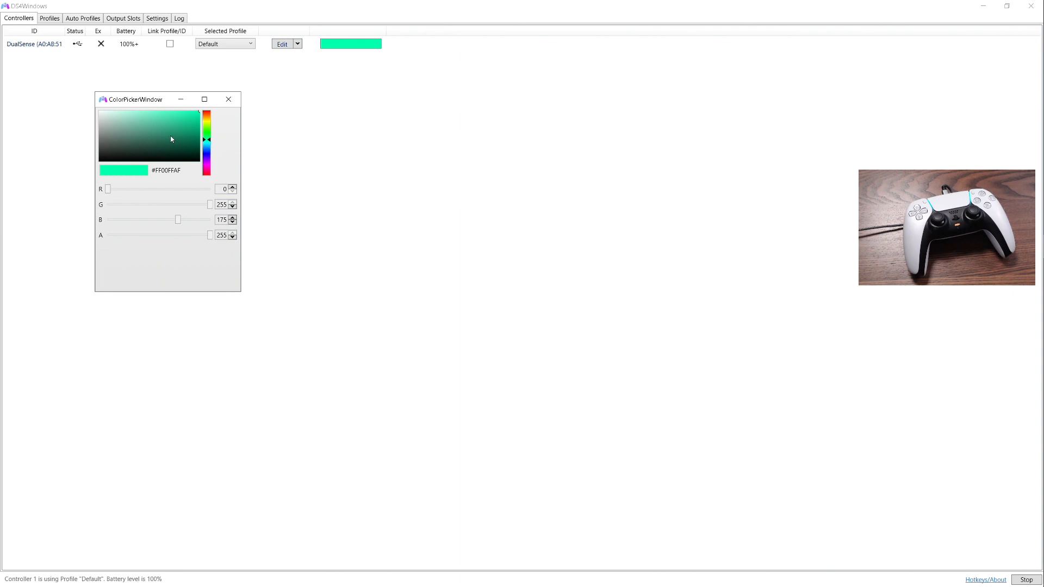
left_click(170, 137)
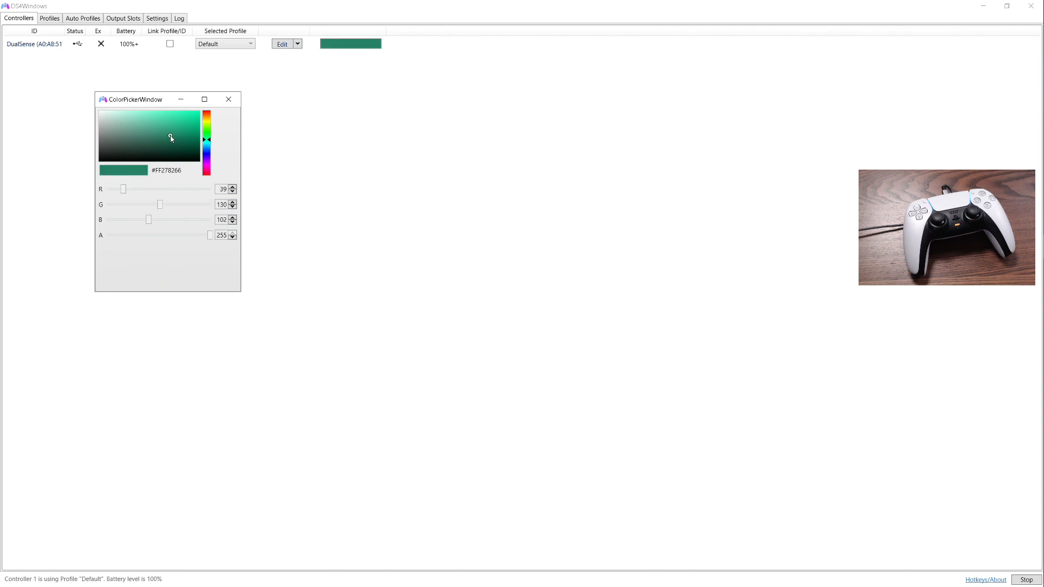
left_click(165, 142)
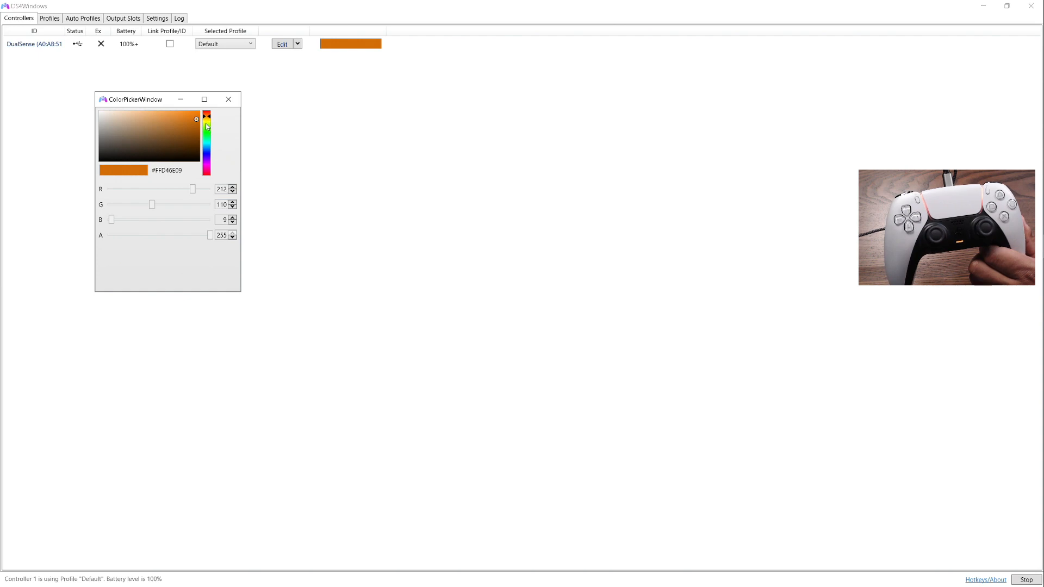
left_click(207, 155)
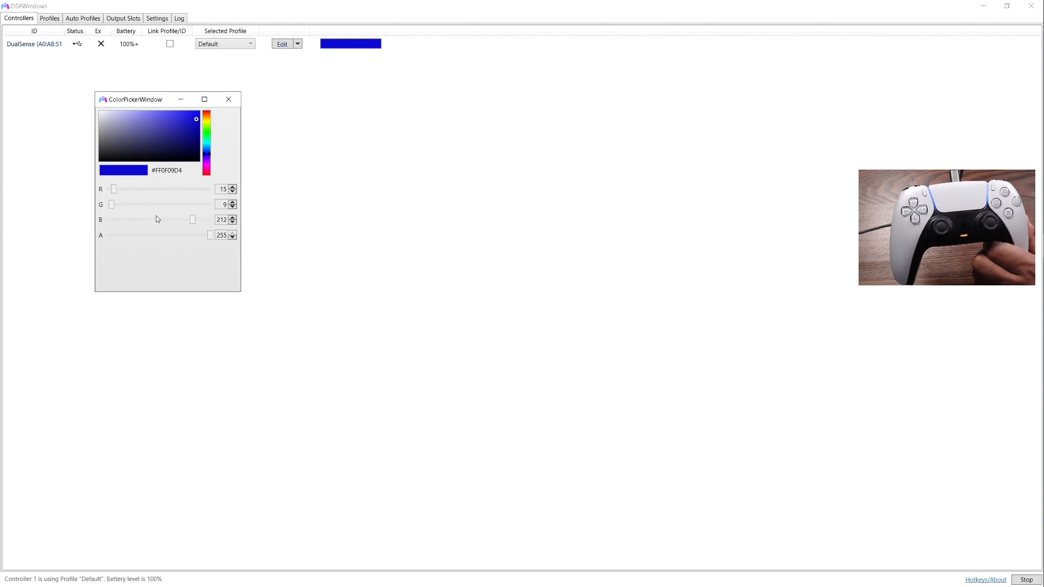
mouse_move(229, 98)
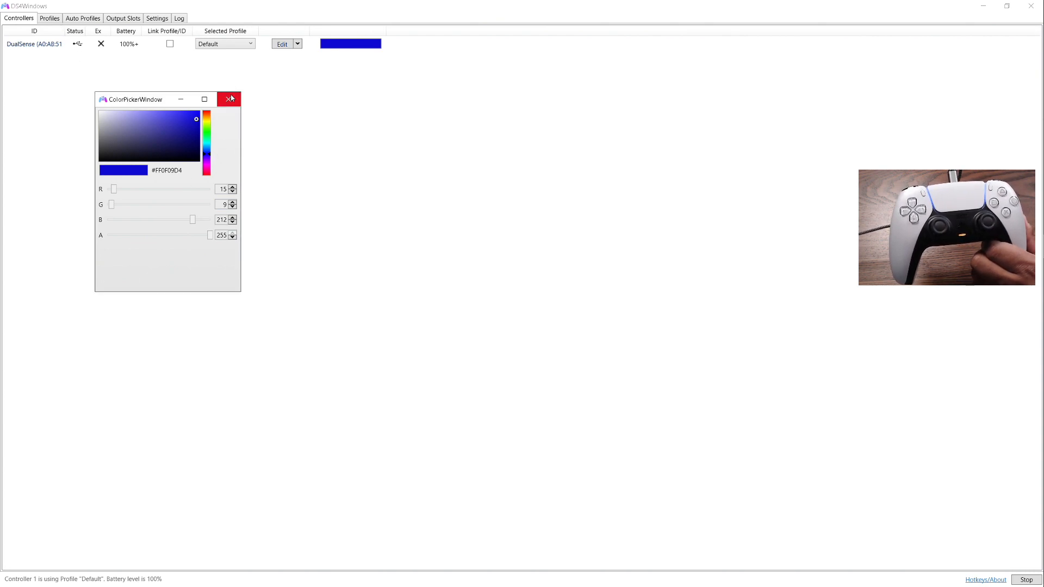
Close the colour picker, open the Default profile, review Axis Config, and save it
left_click(229, 99)
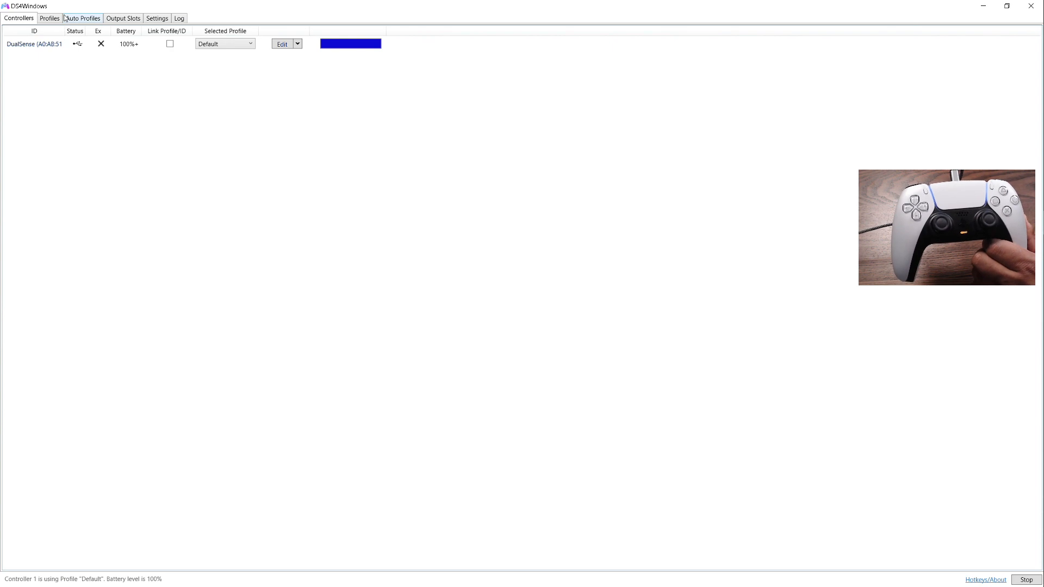
left_click(48, 18)
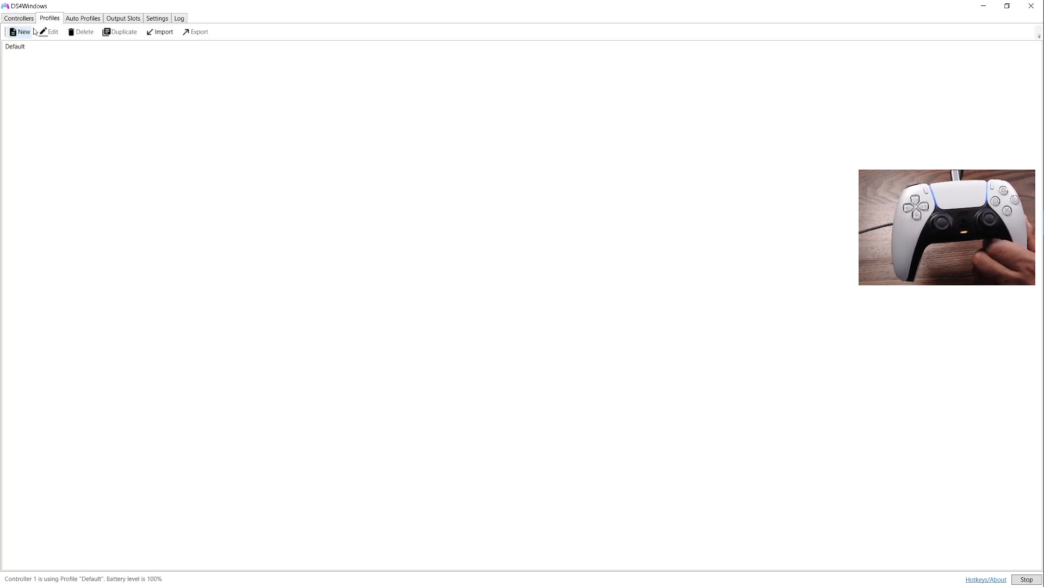
left_click(14, 46)
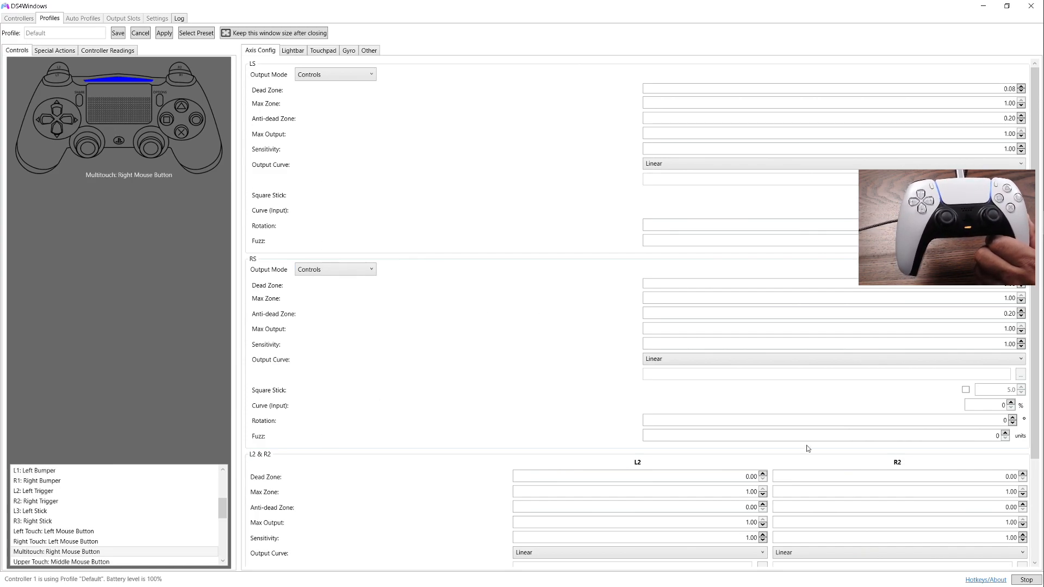
mouse_move(131, 8)
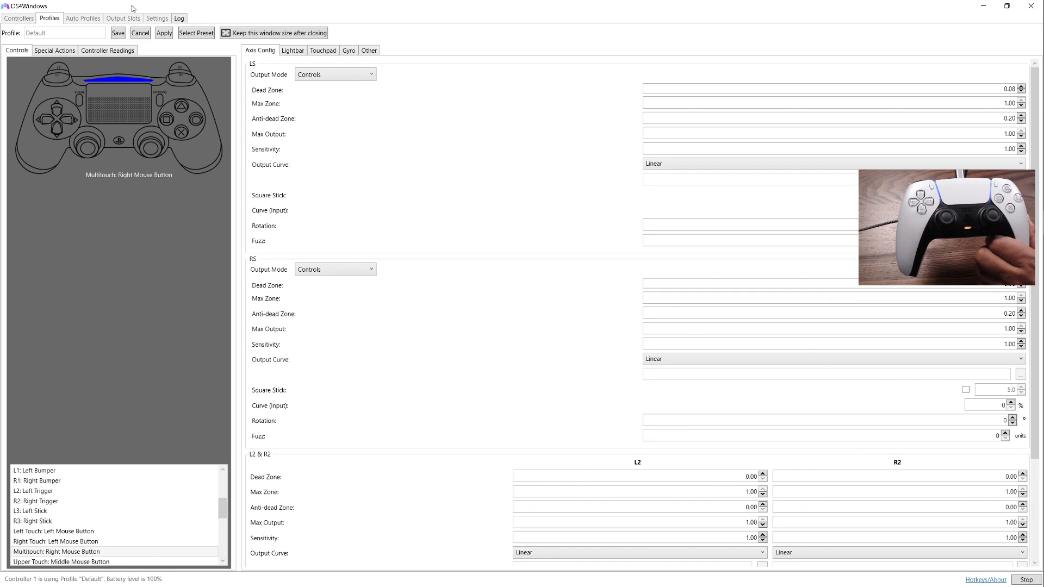
left_click(38, 480)
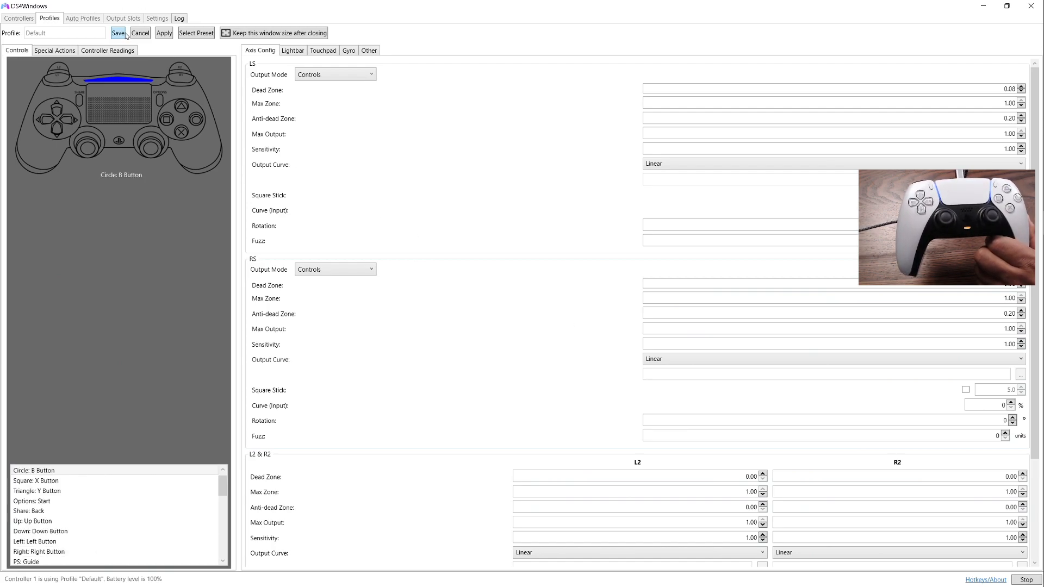
left_click(118, 33)
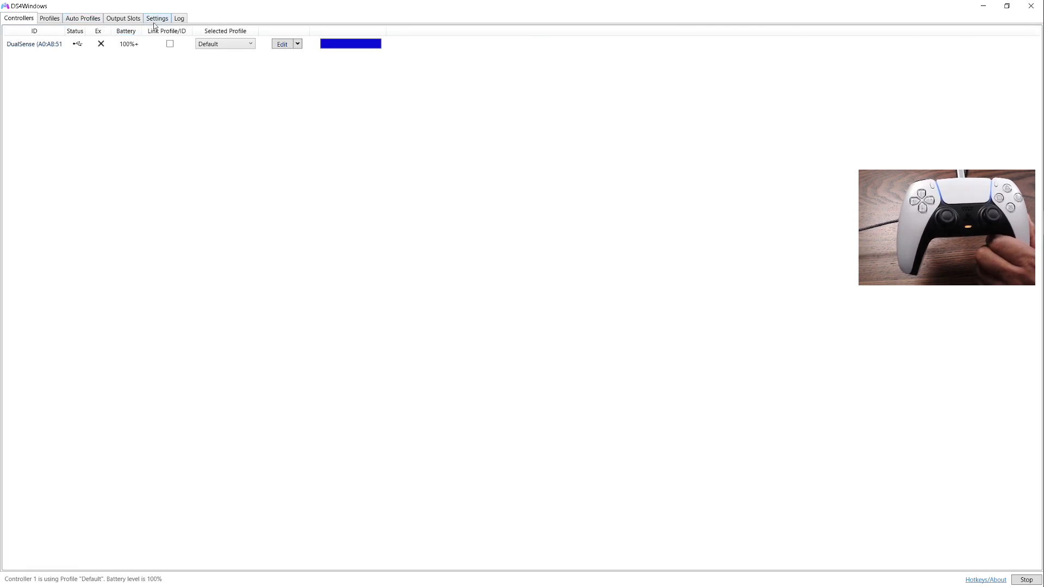
Open the DS4Windows application settings page
left_click(157, 18)
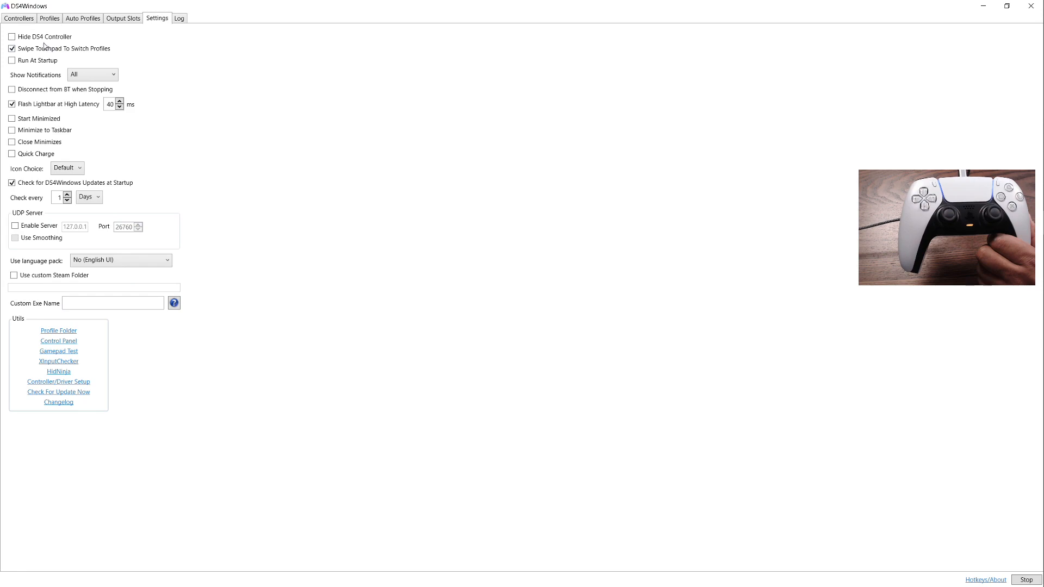
mouse_move(64, 48)
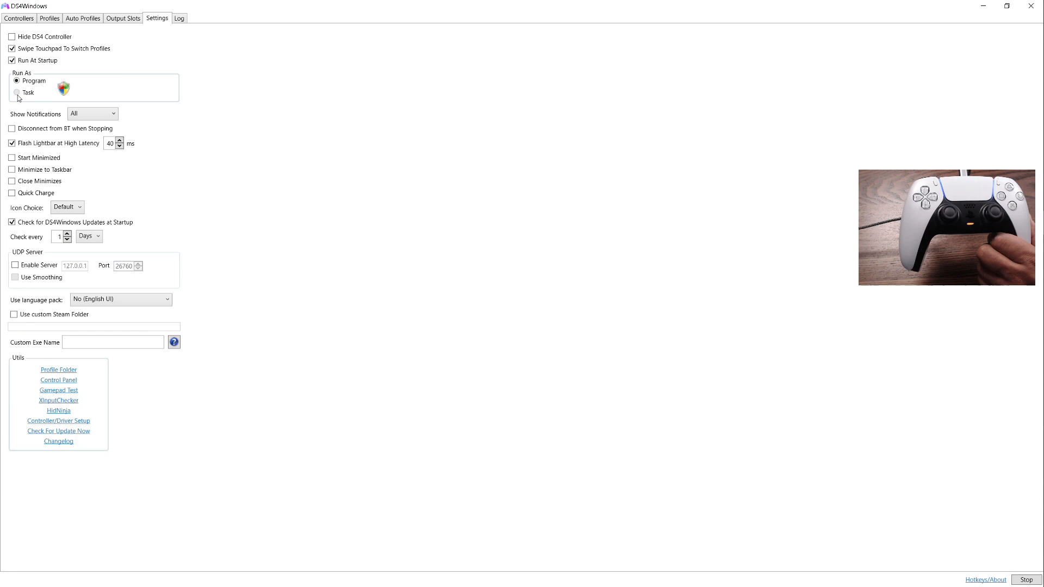
mouse_move(164, 150)
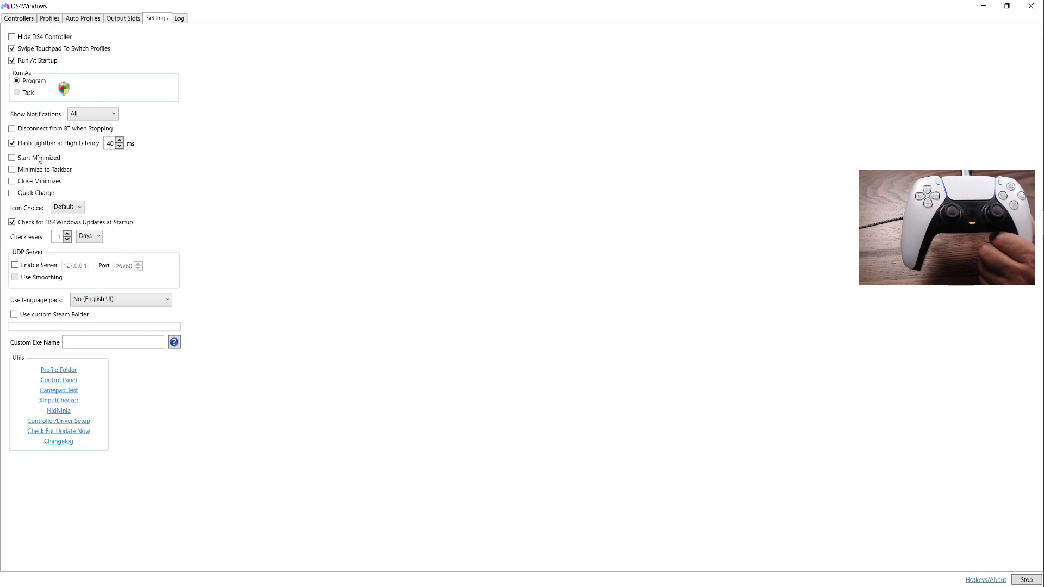
mouse_move(12, 193)
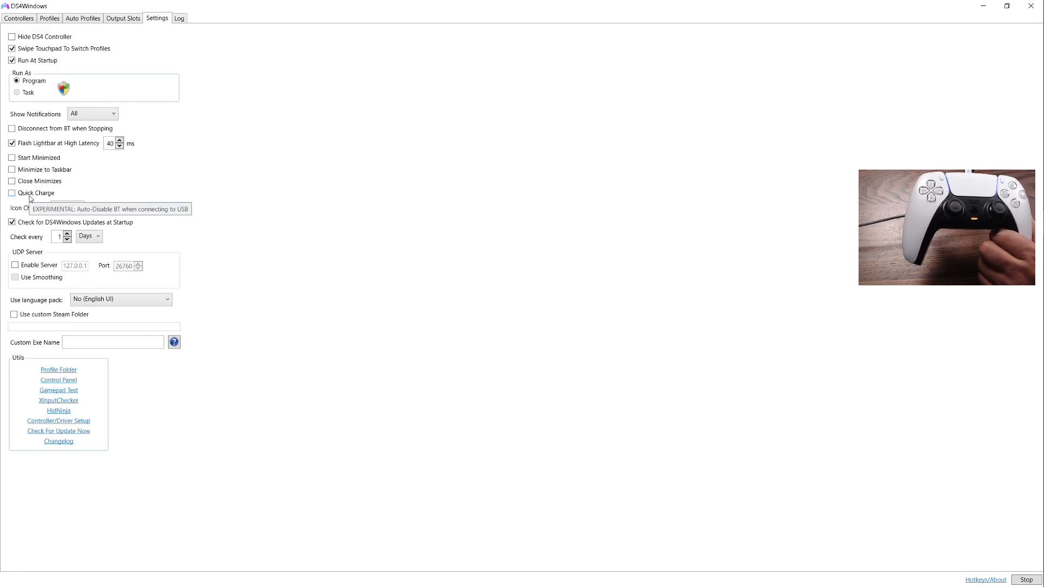
mouse_move(232, 301)
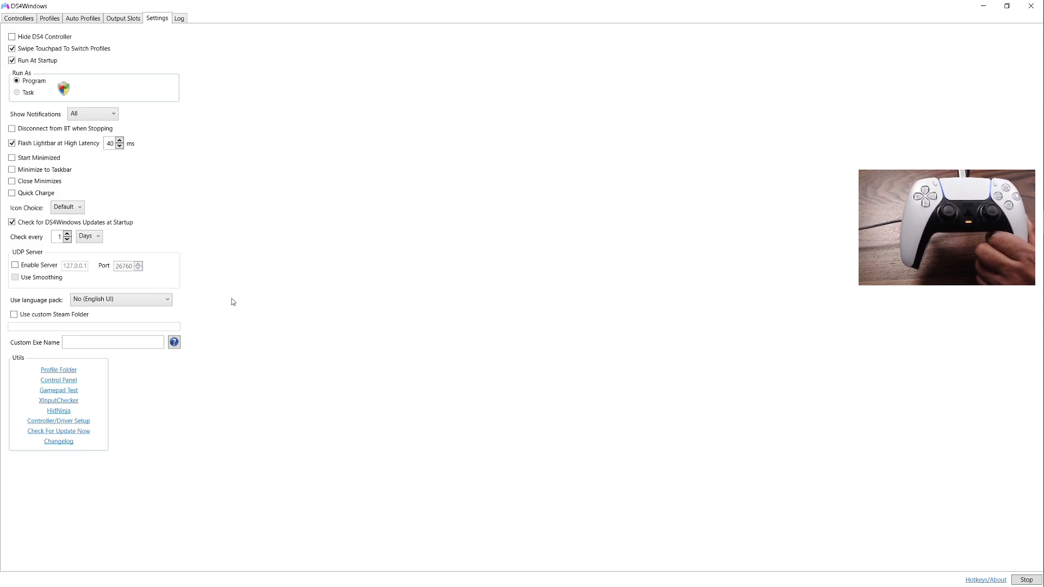
mouse_move(507, 111)
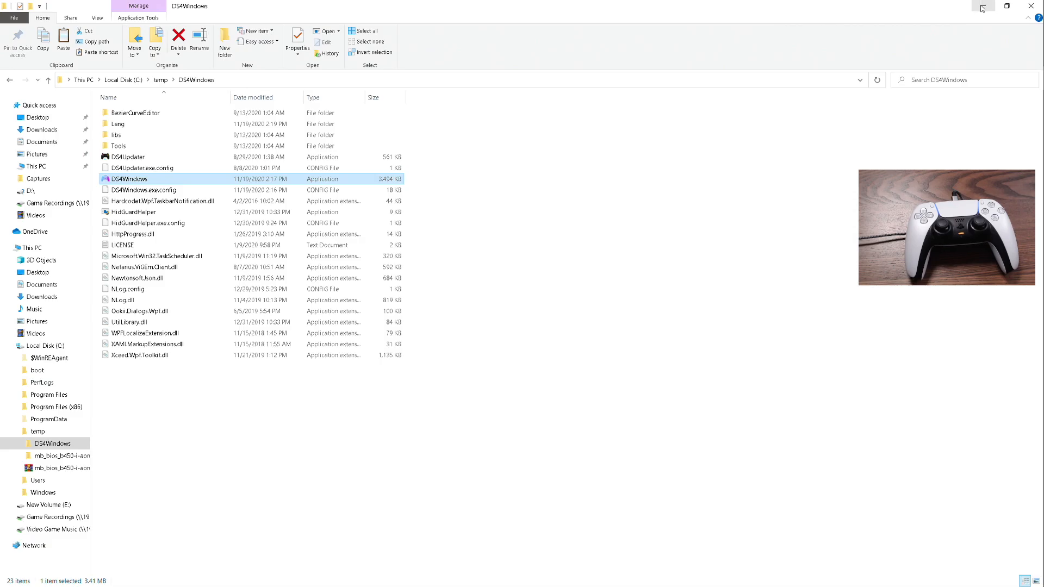
Minimize the File Explorer window showing the DS4Windows folder
left_click(1030, 6)
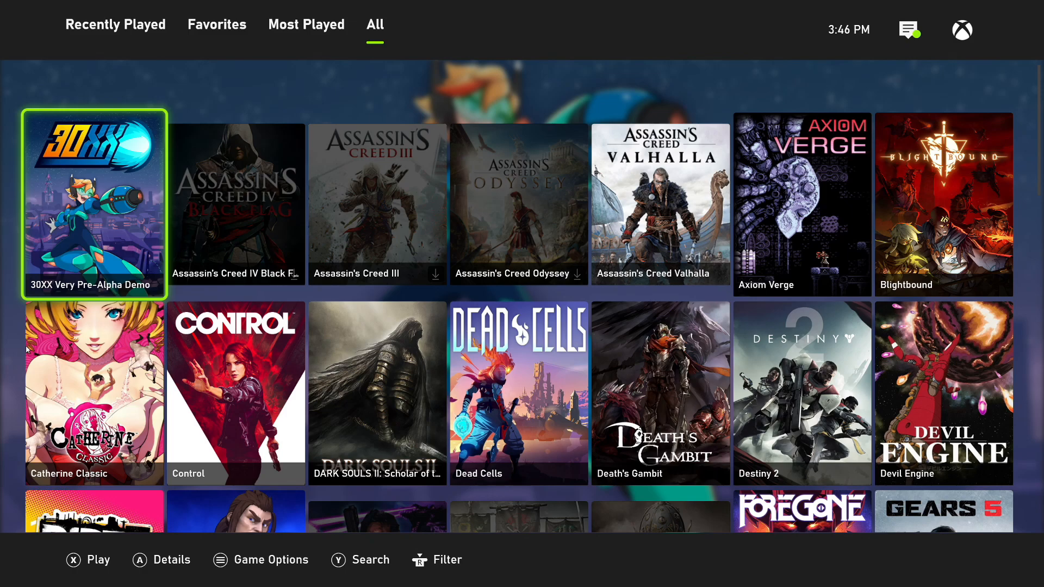
Open Playnite's fullscreen settings from the main menu and scroll through the layout options
left_click(801, 392)
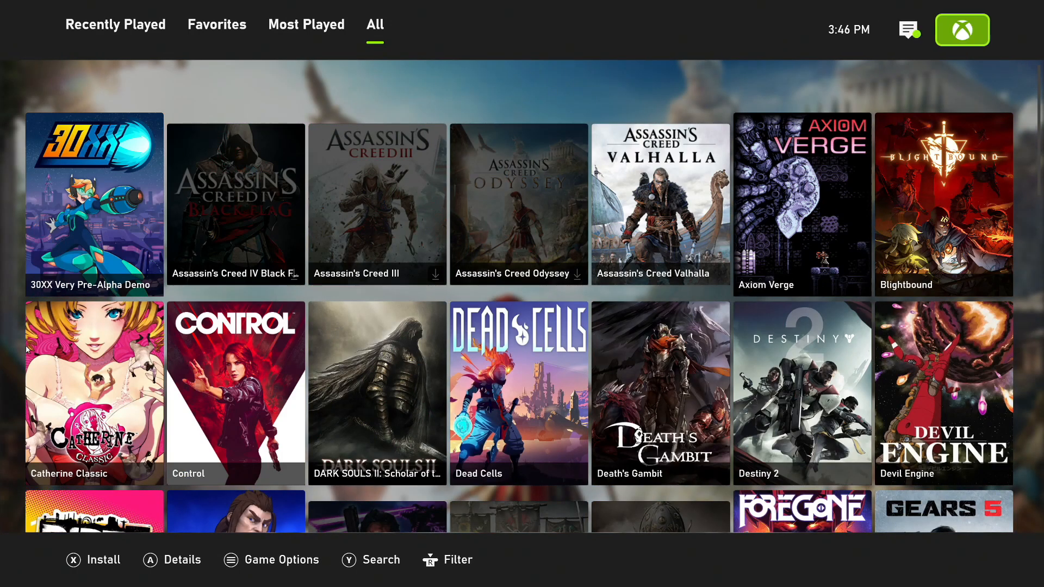
left_click(961, 29)
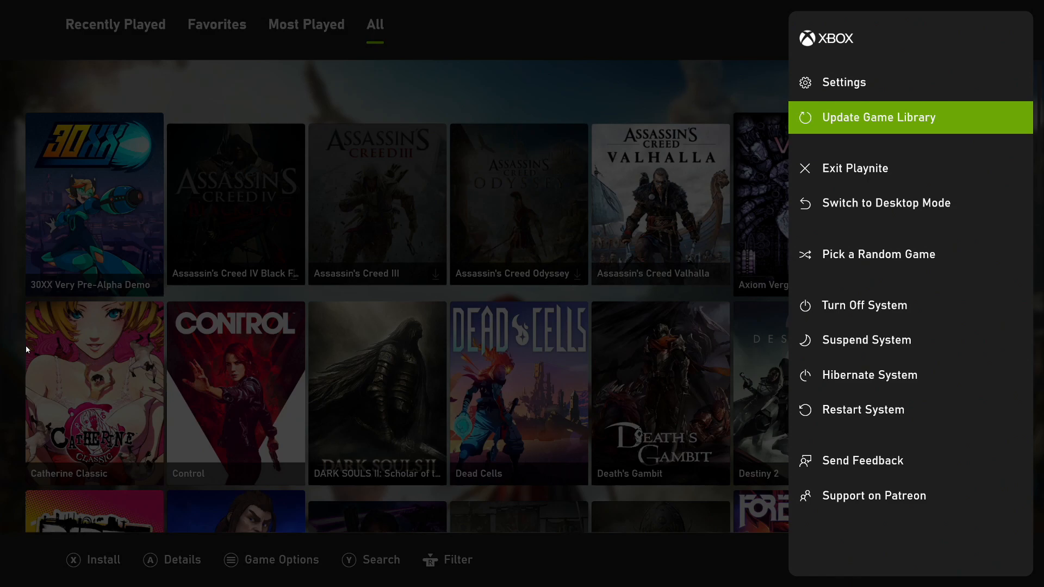
left_click(843, 82)
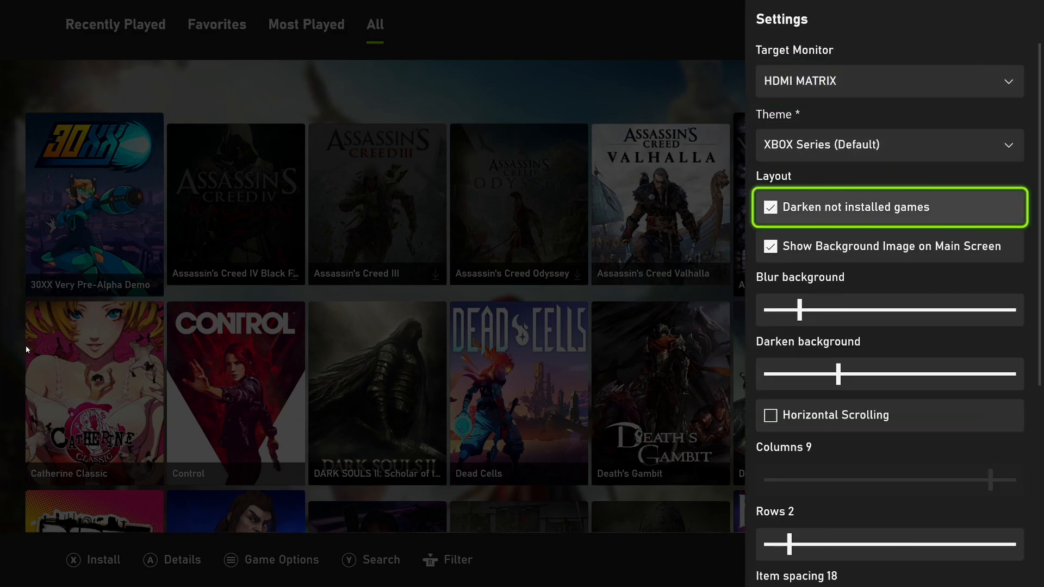
scroll("down", 3)
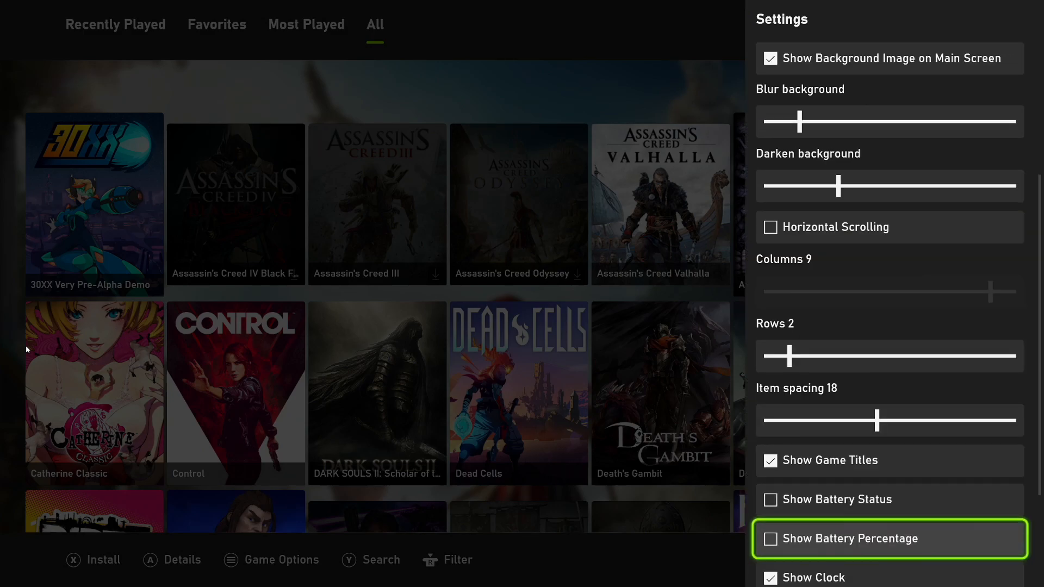
scroll("down", 3)
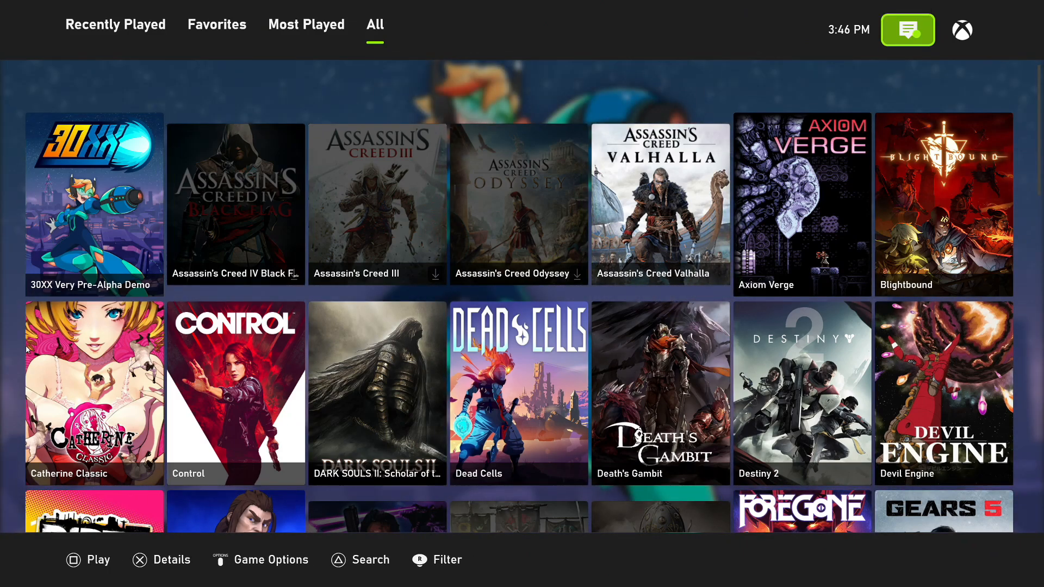
Refocus the game grid and scroll down the All library toward Mortal Shell
left_click(236, 205)
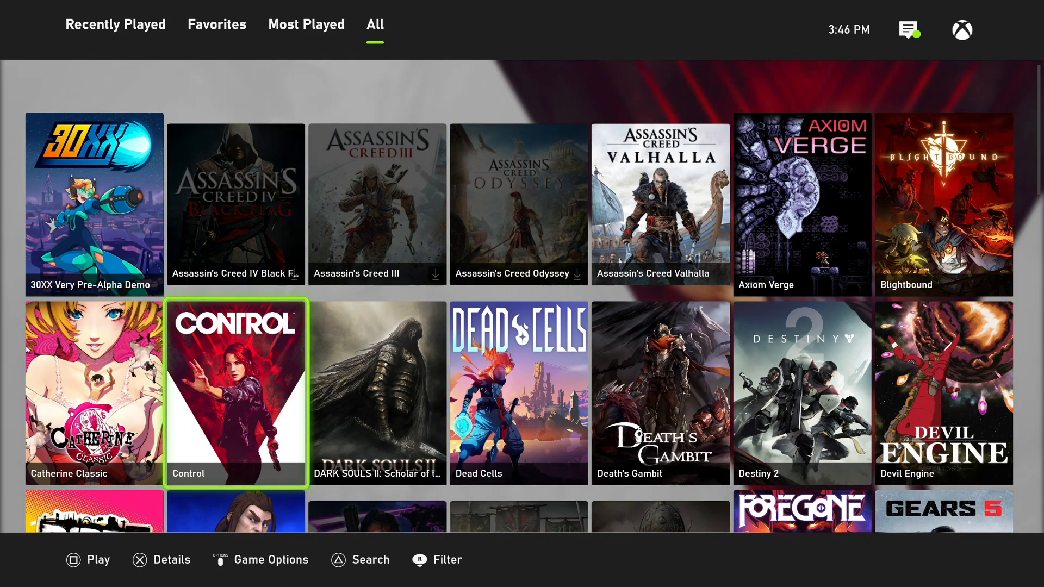
scroll("down", 3)
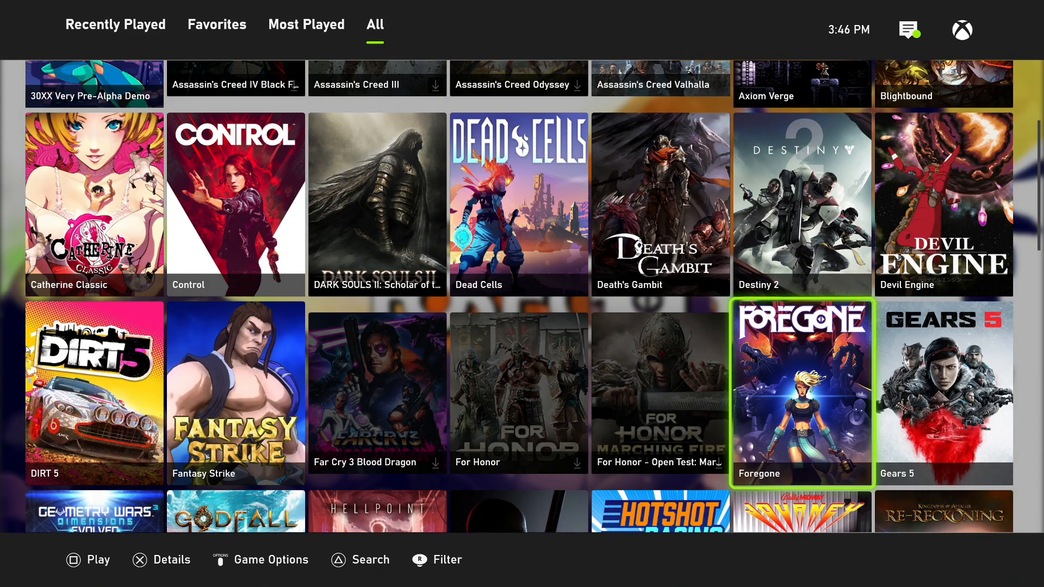
scroll("down", 3)
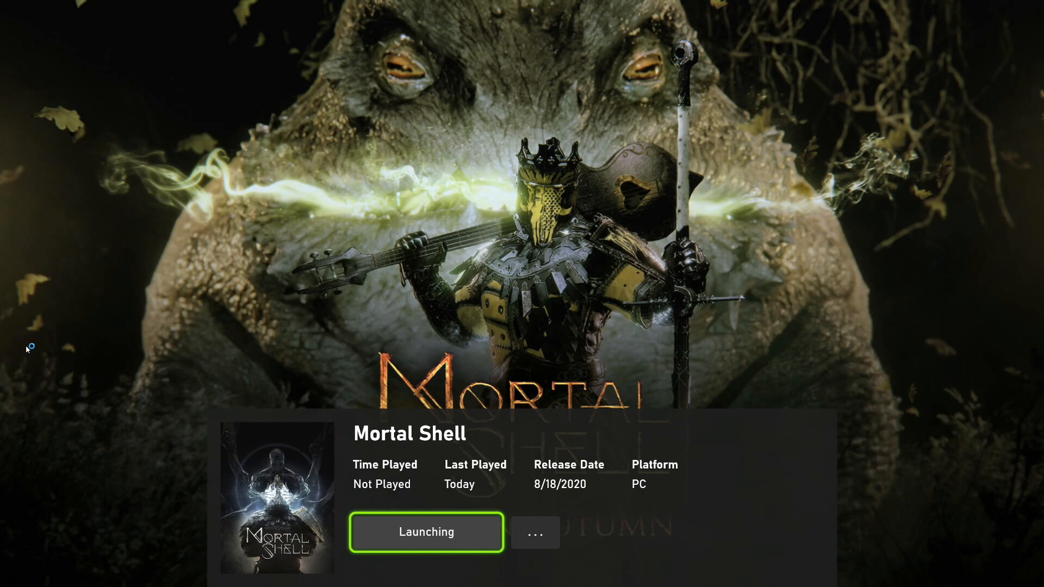
mouse_move(27, 349)
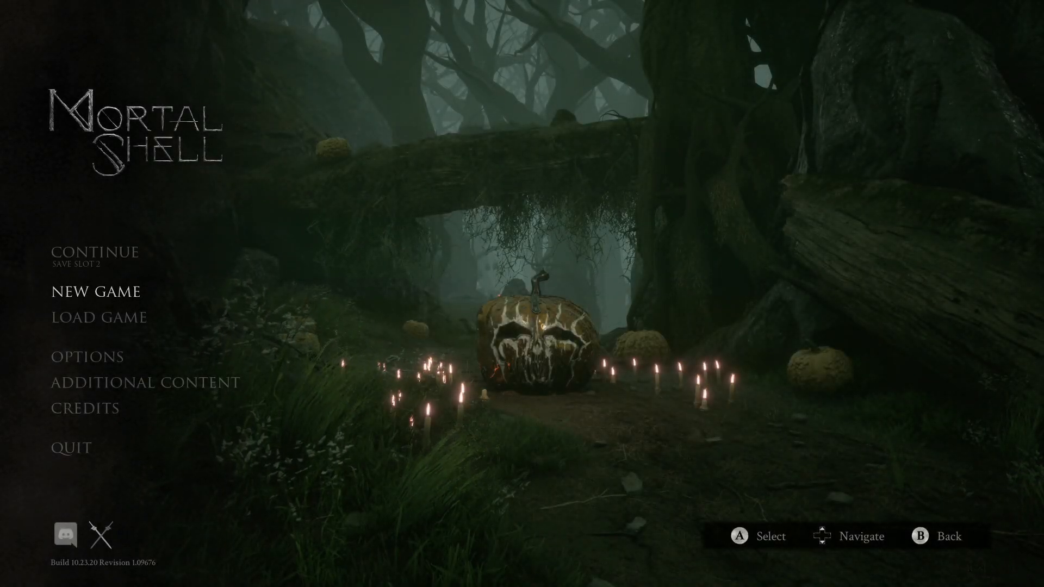
Continue the Mortal Shell save and walk the armored character through the torch-lit crypt
scroll("down", 3)
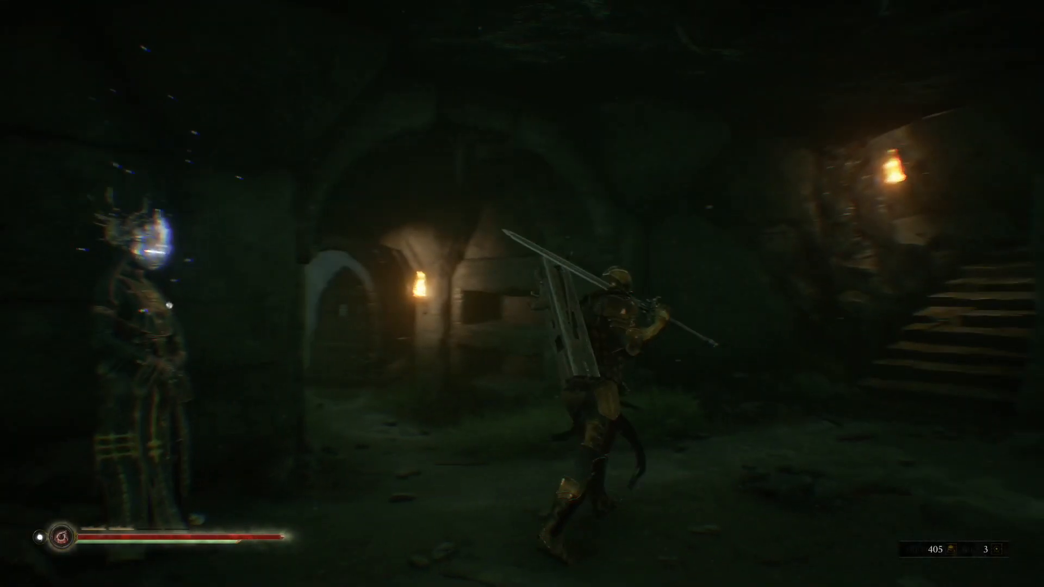
mouse_move(522, 293)
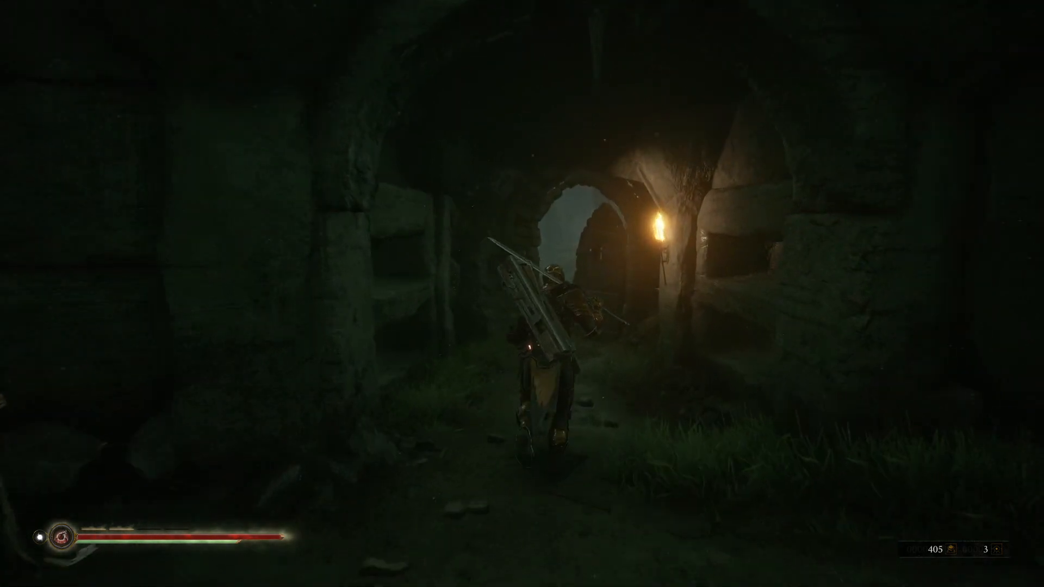
Walk the character down the dark corridor until "I've kept your flesh safe, Foundling." plays
key("w")
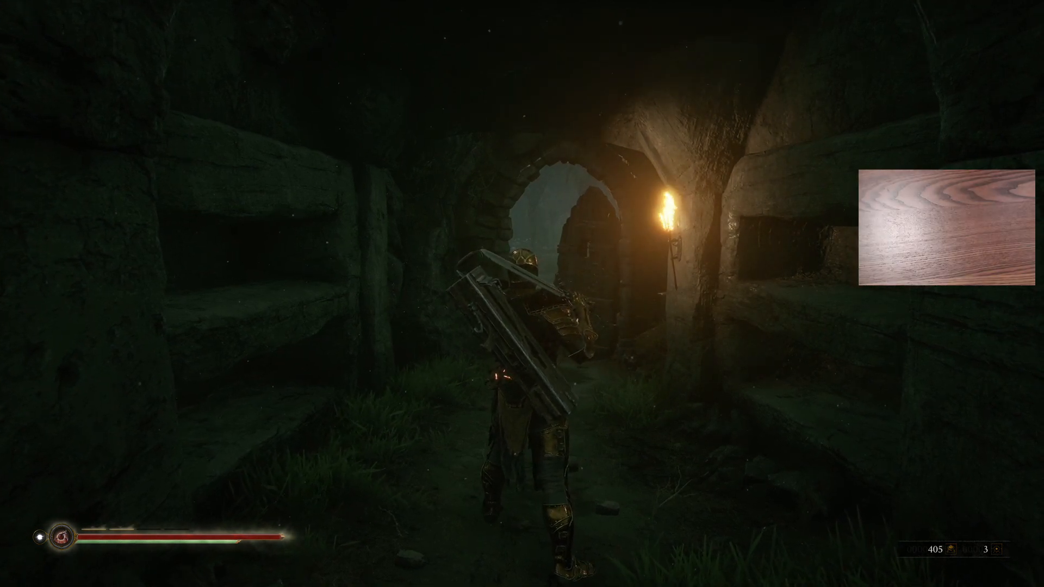
key("w")
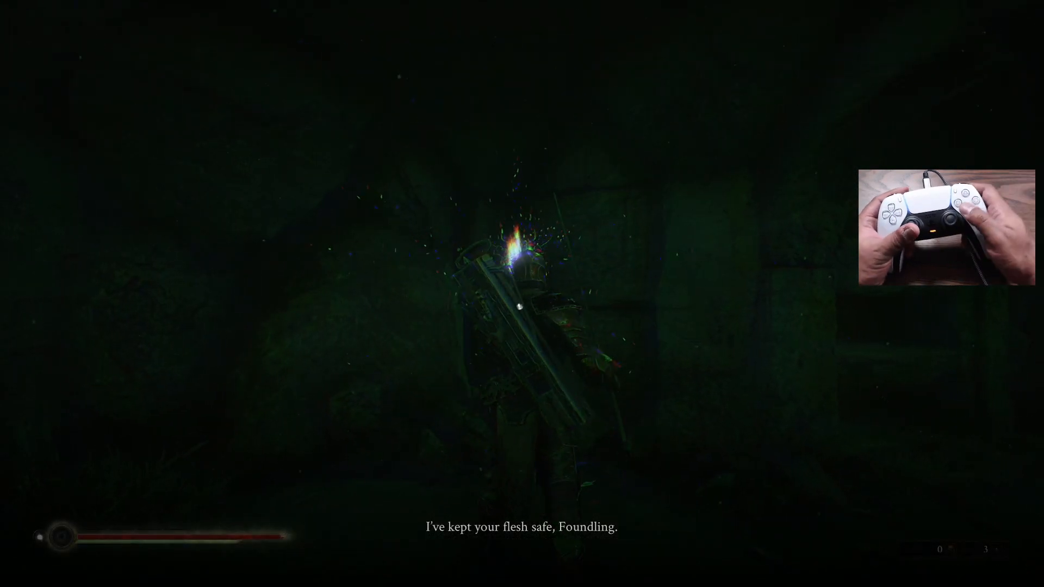
Exit Mortal Shell to its Playnite page showing 2 minutes played, then return to All games
key("Escape")
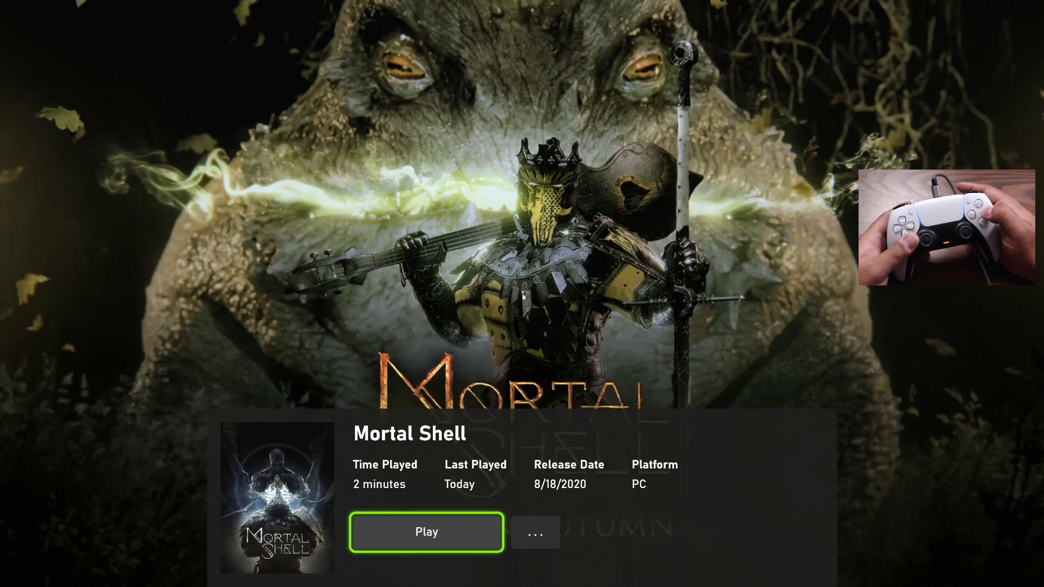
key("Escape")
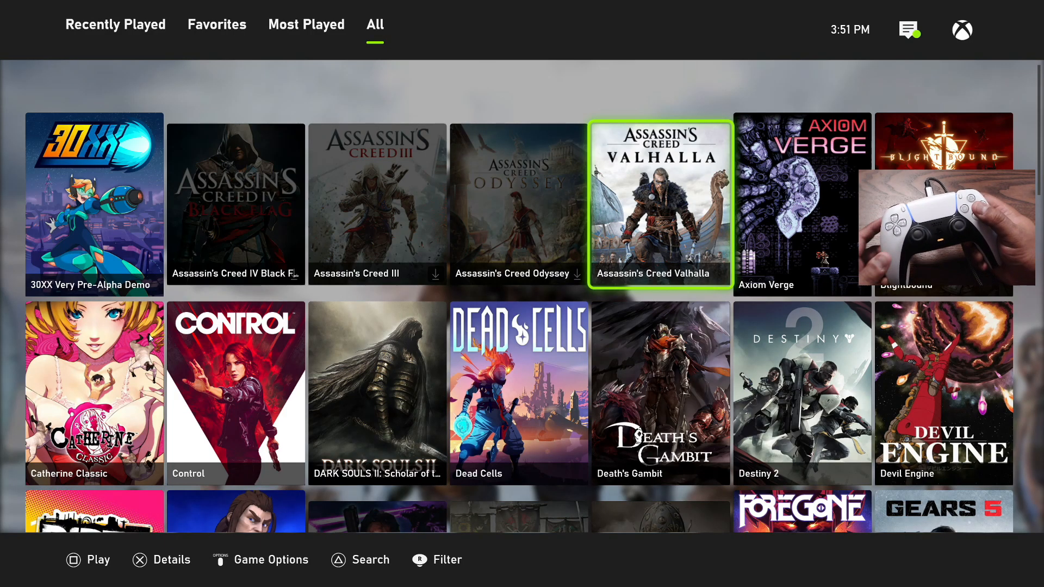
Scroll to the Foregone tile, launch it, and play up to the Blacksmith's "Looking for an upgrade?"
scroll("down", 3)
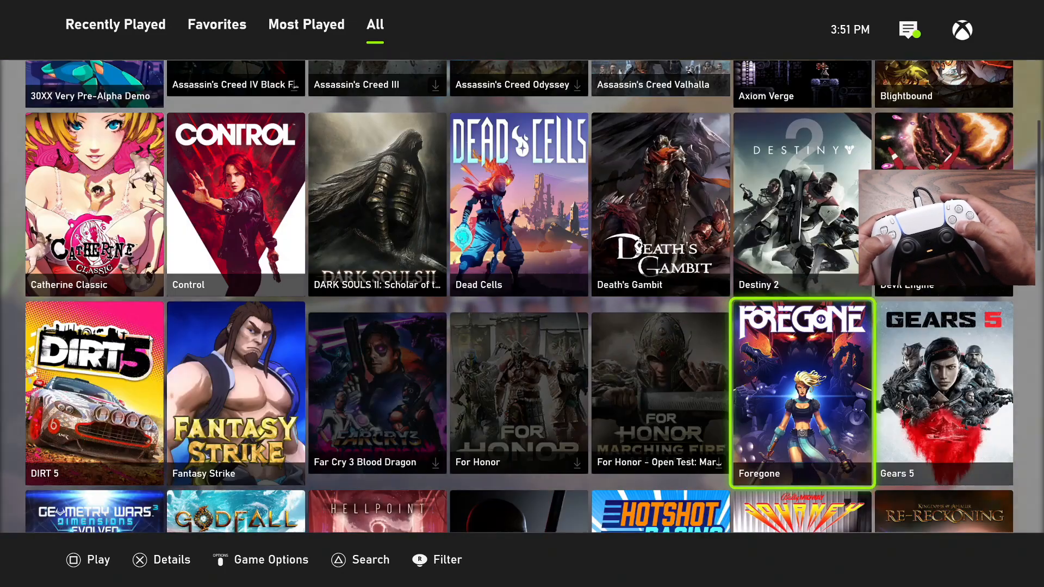
left_click(802, 393)
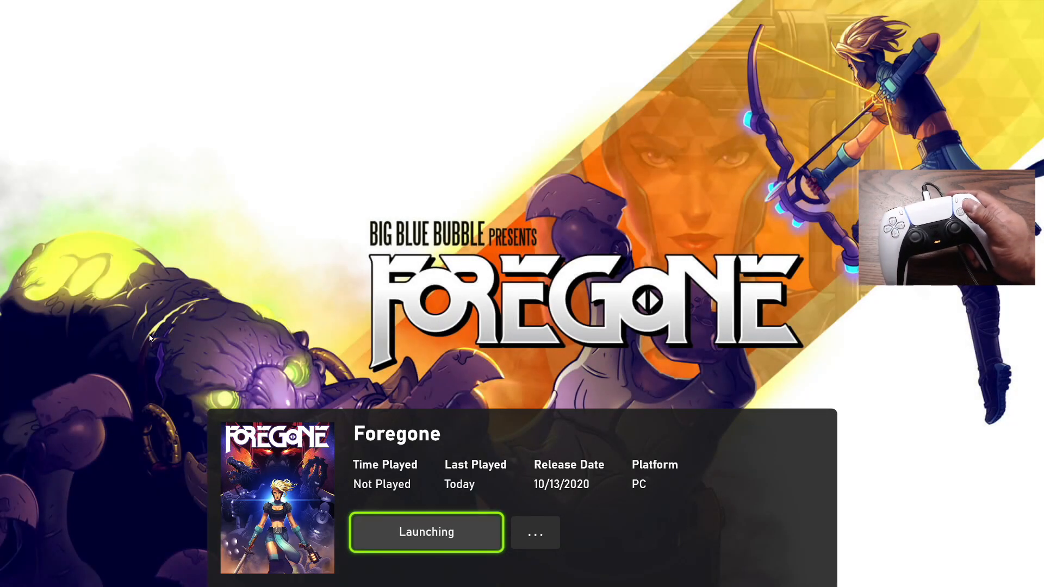
left_click(427, 532)
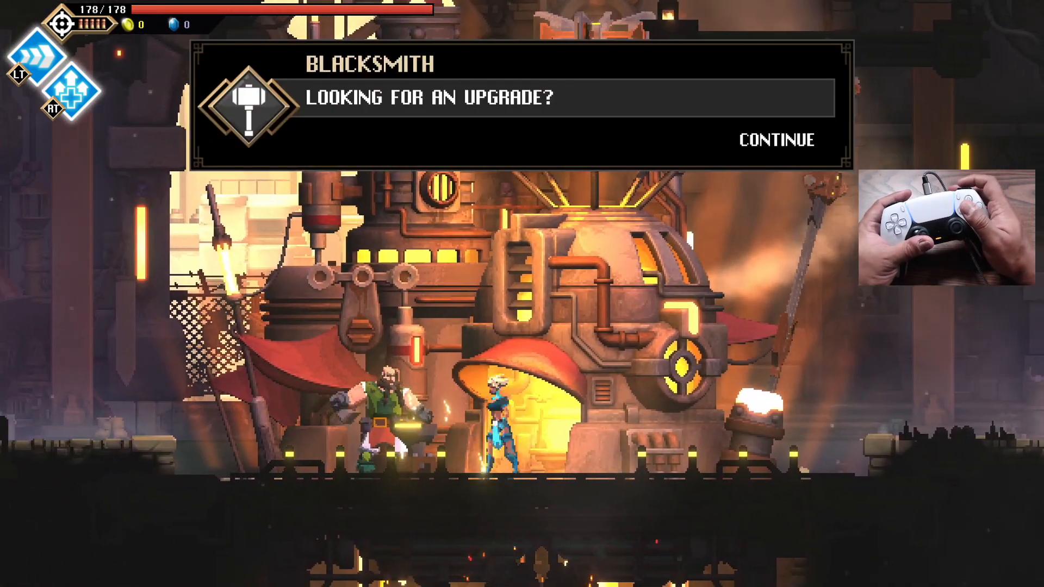
Dismiss the blacksmith, browse Foregone's controller bindings, then view the Audio volume page
left_click(776, 140)
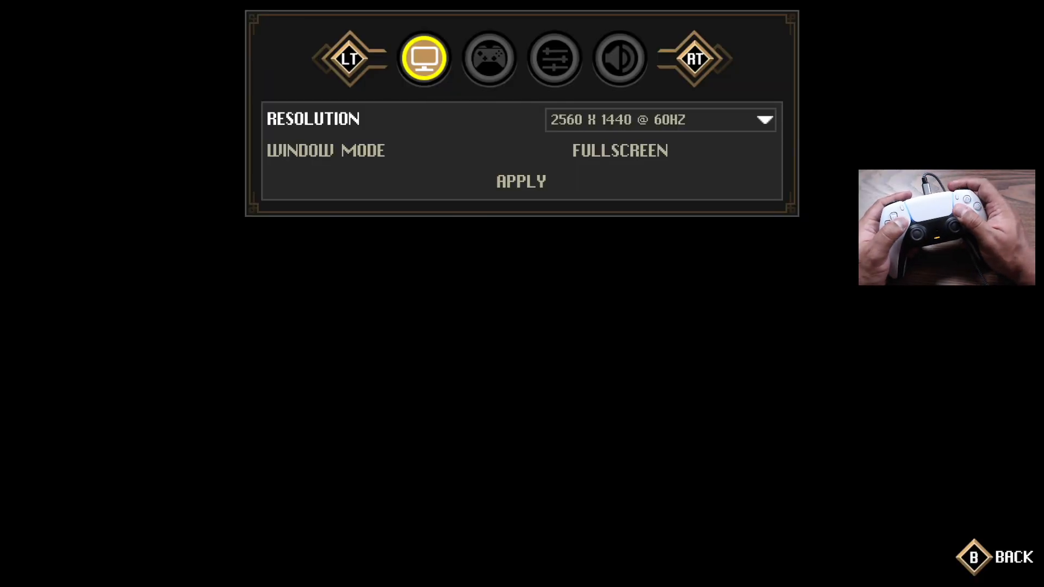
left_click(488, 58)
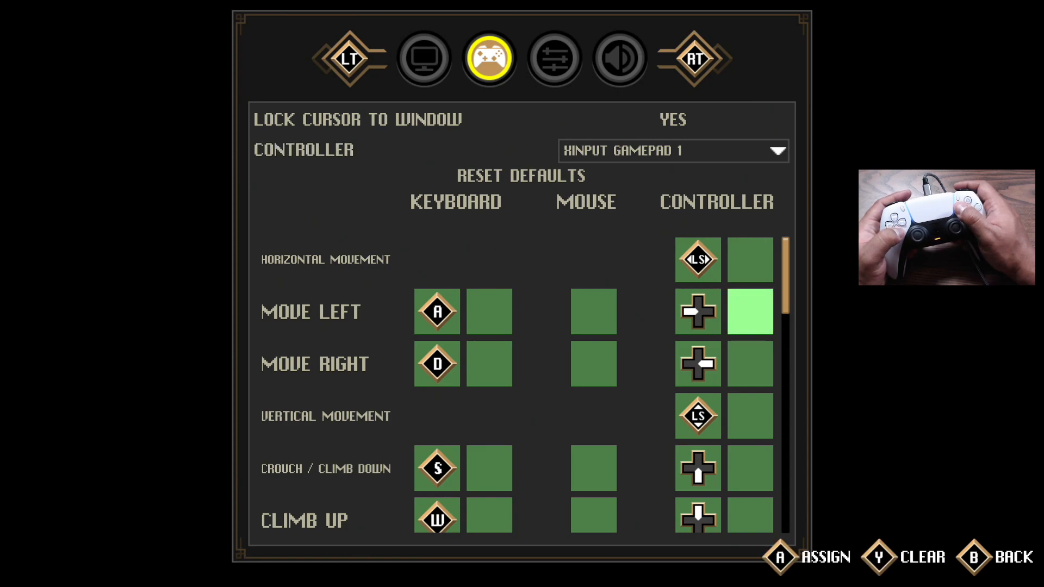
scroll("down", 3)
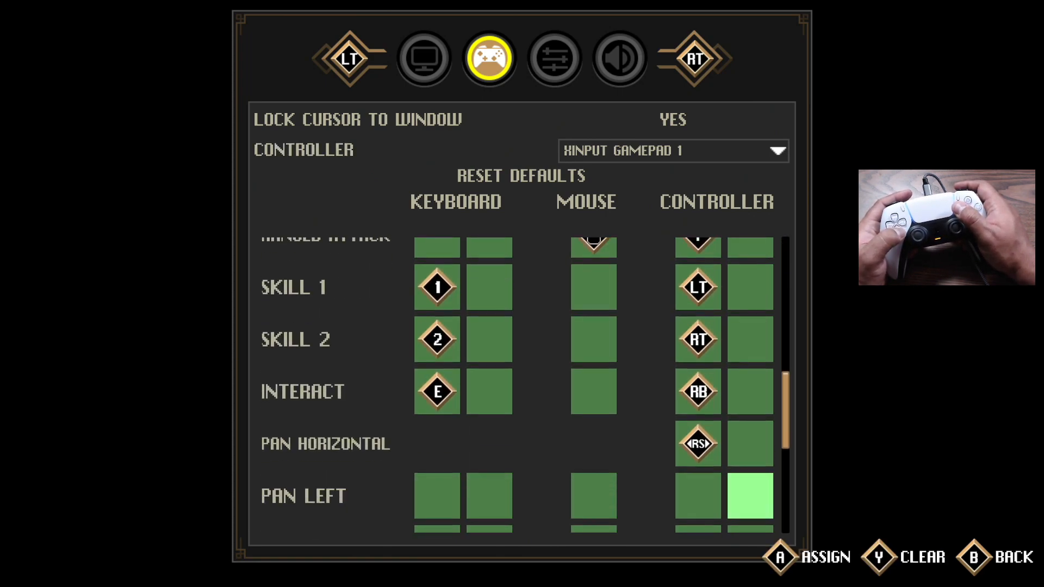
left_click(619, 59)
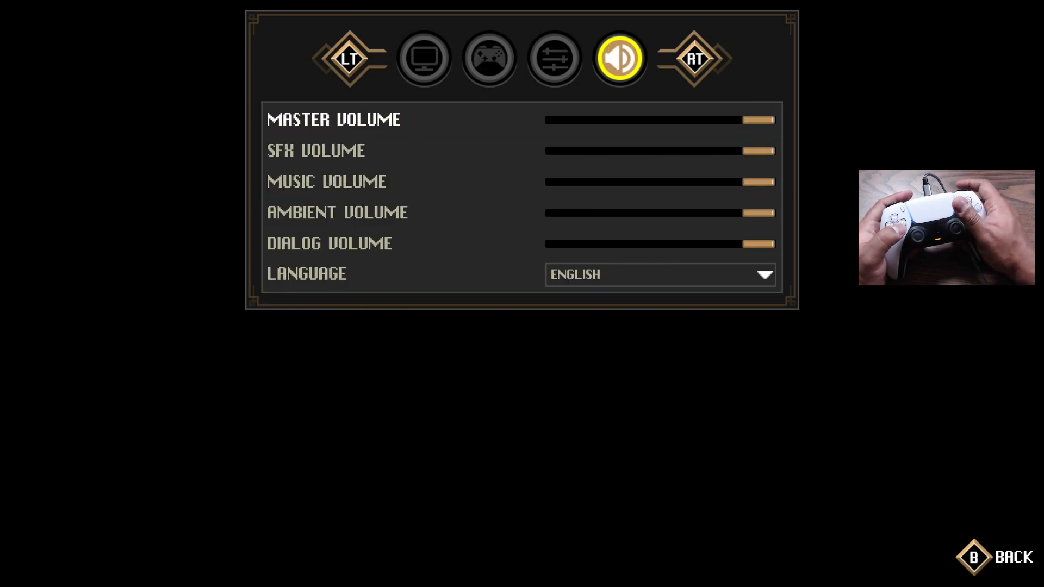